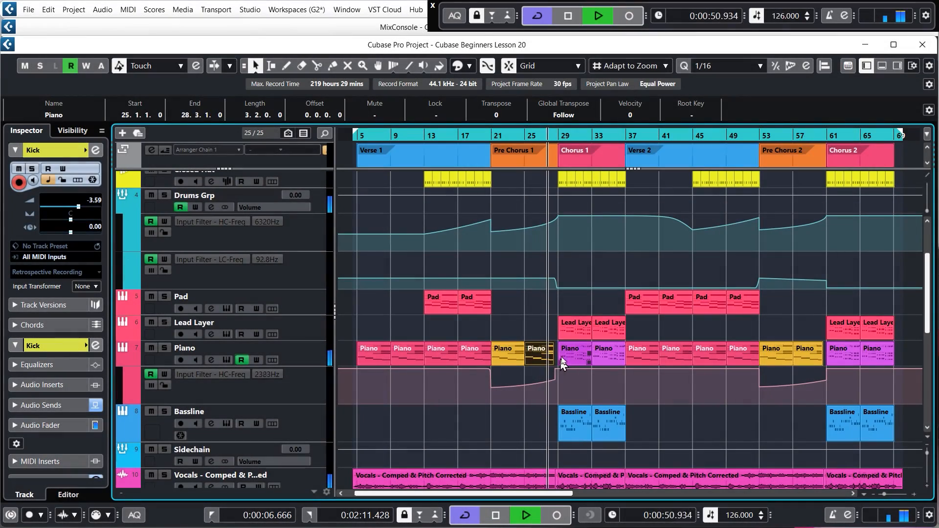
# Step: Open the Piano MIDI part in the Key Editor to view its chord notes
pyautogui.doubleClick(503, 351)
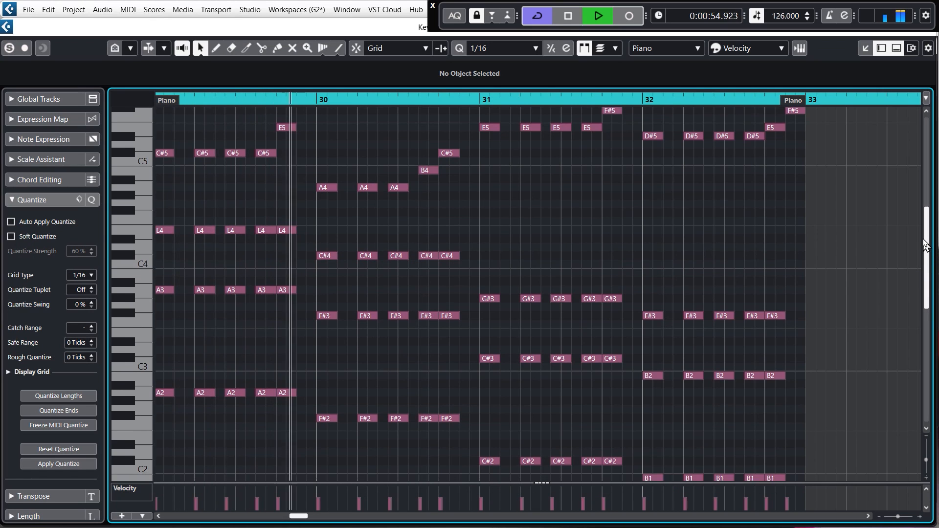
pyautogui.scroll(-3)
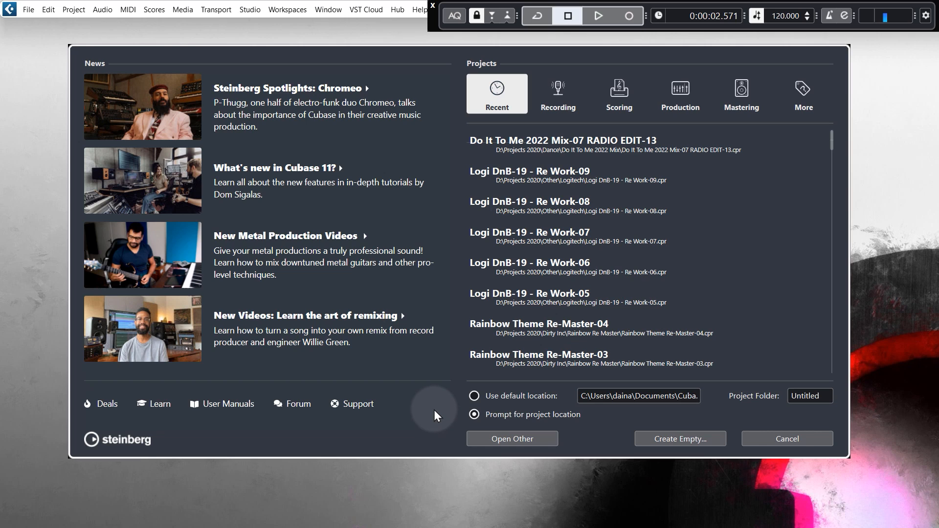
pyautogui.moveTo(300, 167)
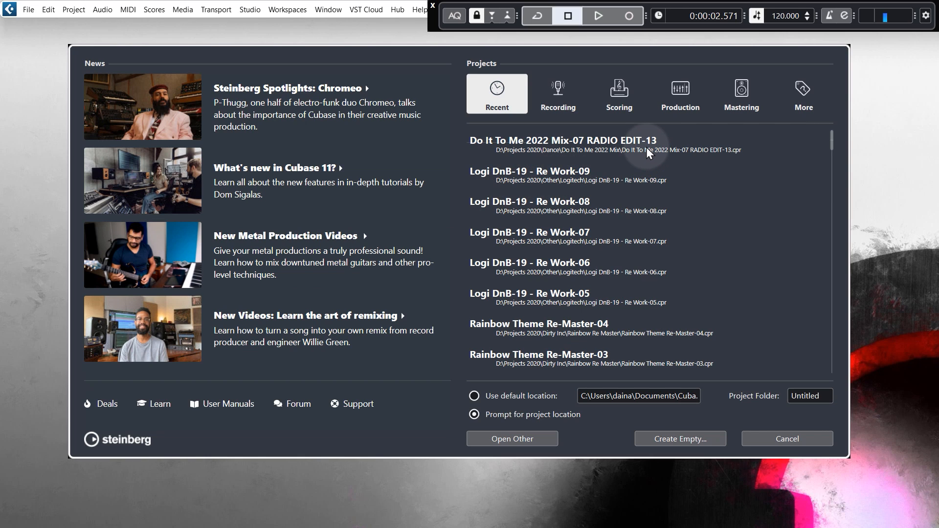
pyautogui.moveTo(651, 278)
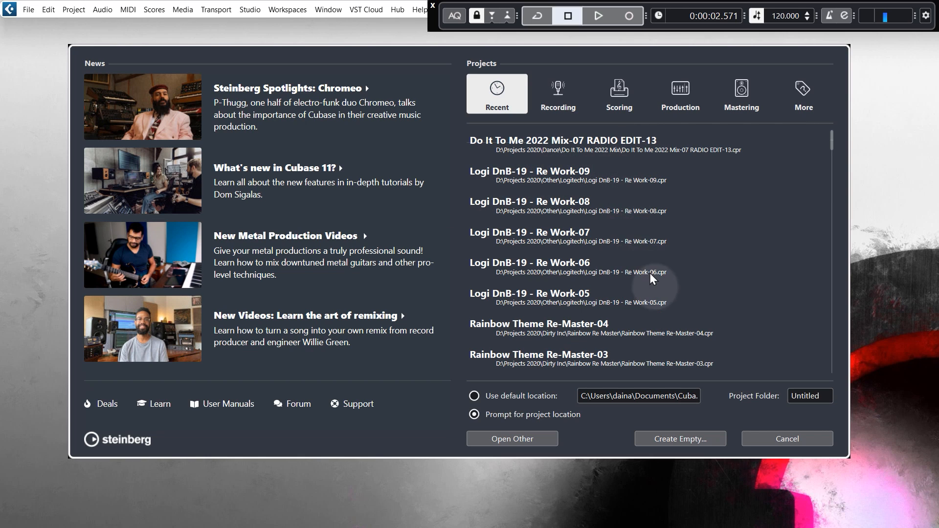
pyautogui.moveTo(680, 438)
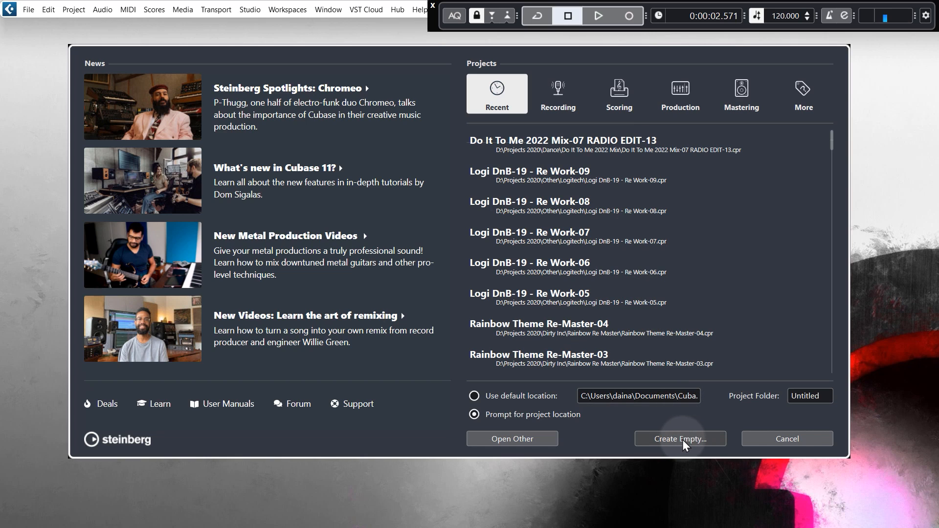
# Step: Create an empty project stored in the Desktop's Cubase Beginners folder
pyautogui.click(680, 438)
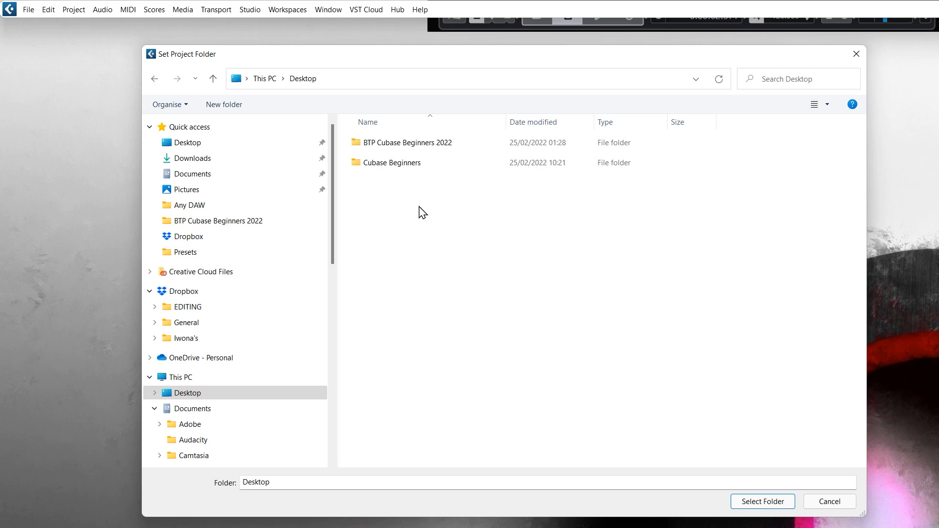
pyautogui.click(392, 162)
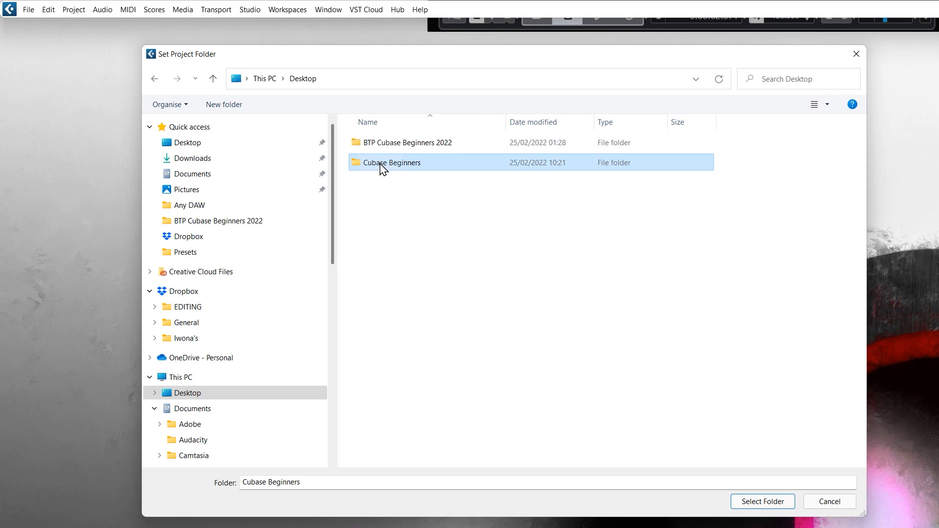
pyautogui.moveTo(437, 173)
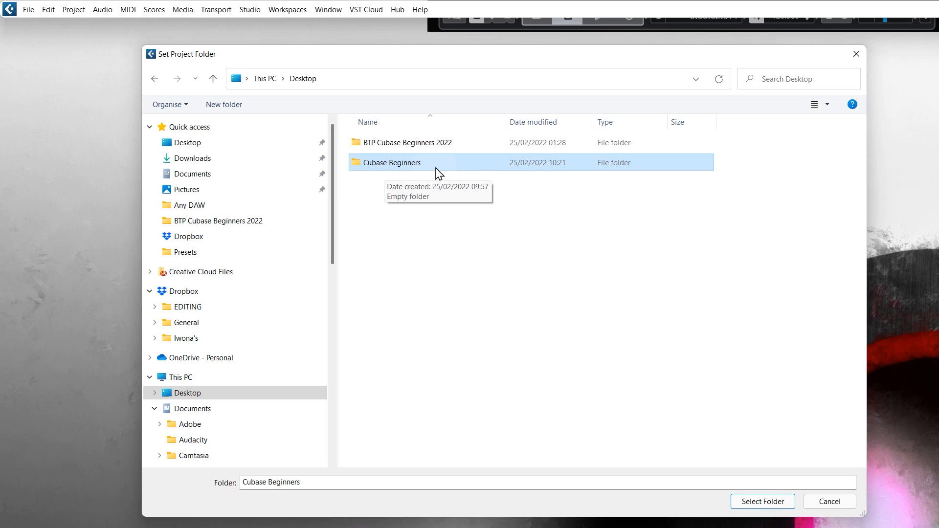
pyautogui.moveTo(426, 173)
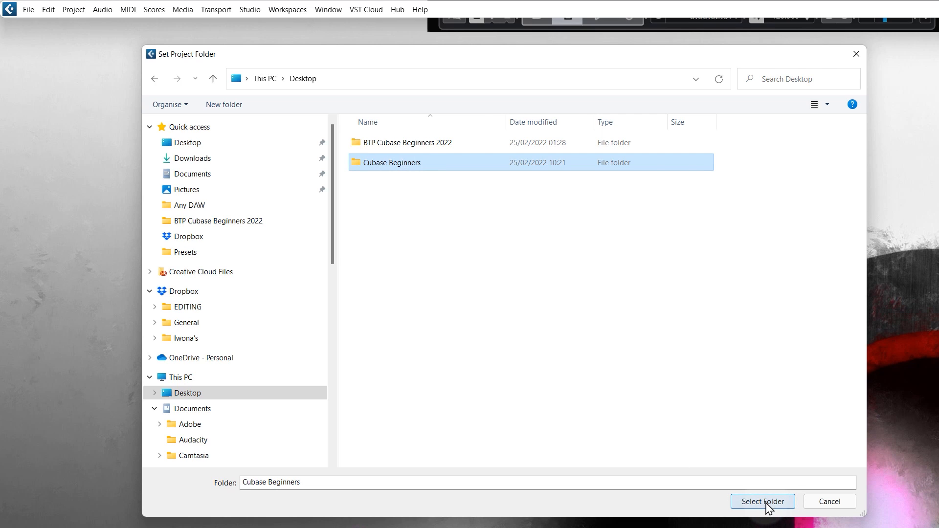
pyautogui.click(762, 503)
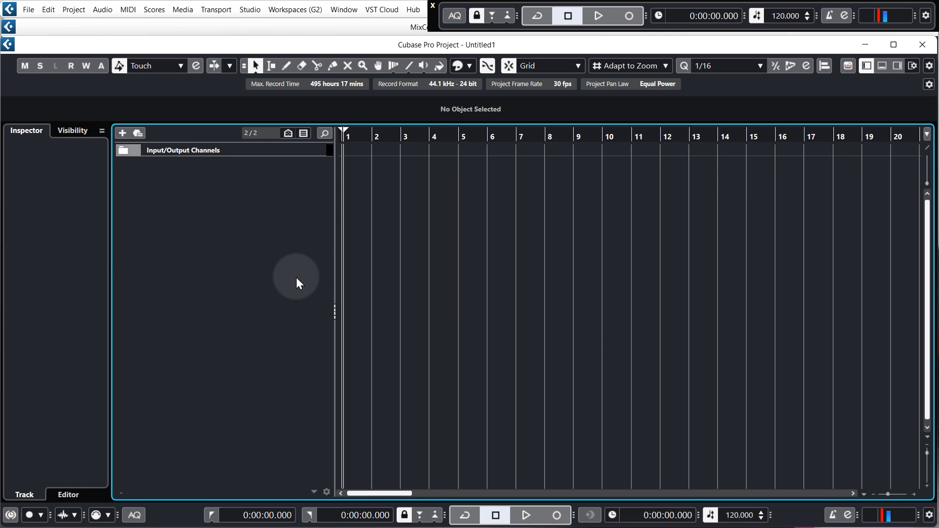
pyautogui.moveTo(294, 274)
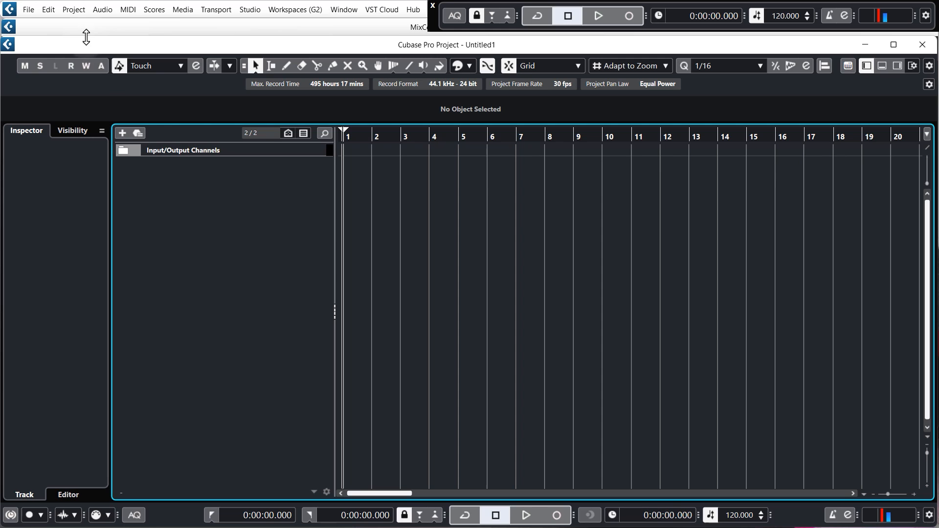
pyautogui.click(73, 9)
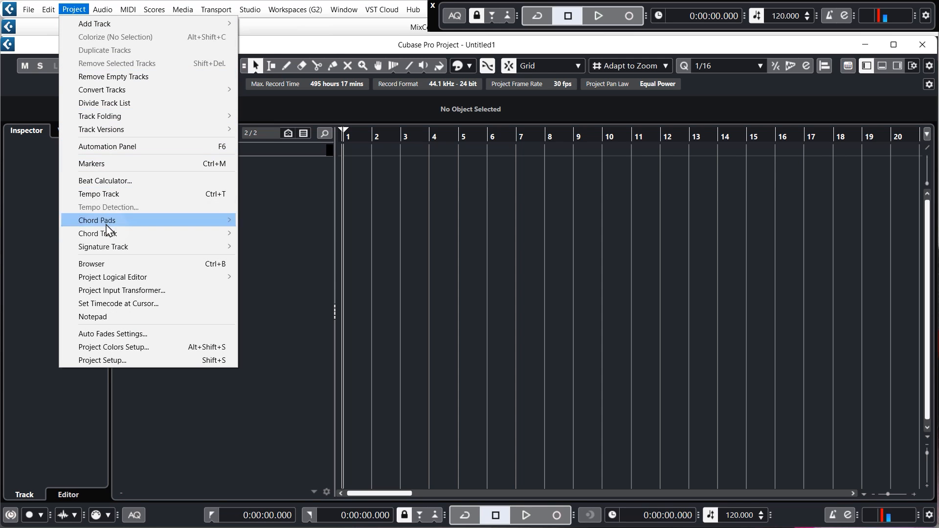
pyautogui.click(101, 360)
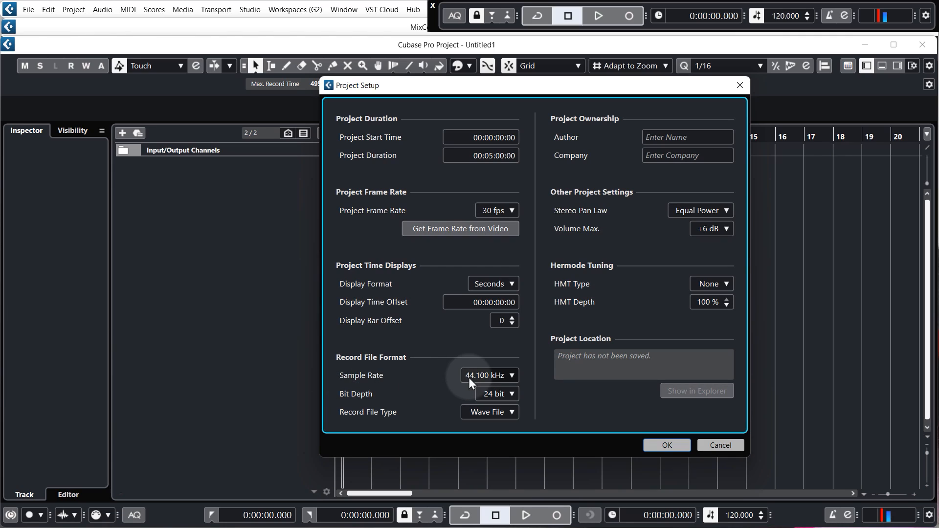
pyautogui.moveTo(502, 382)
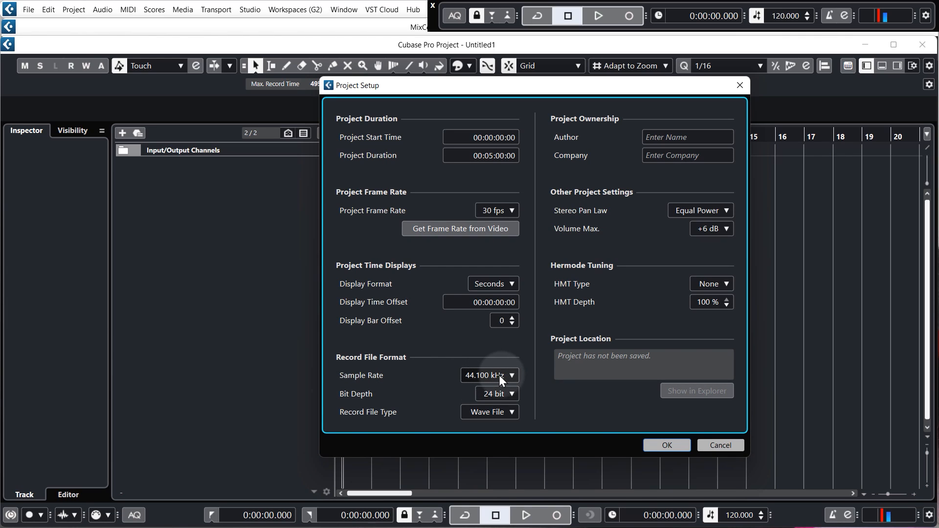
pyautogui.moveTo(499, 400)
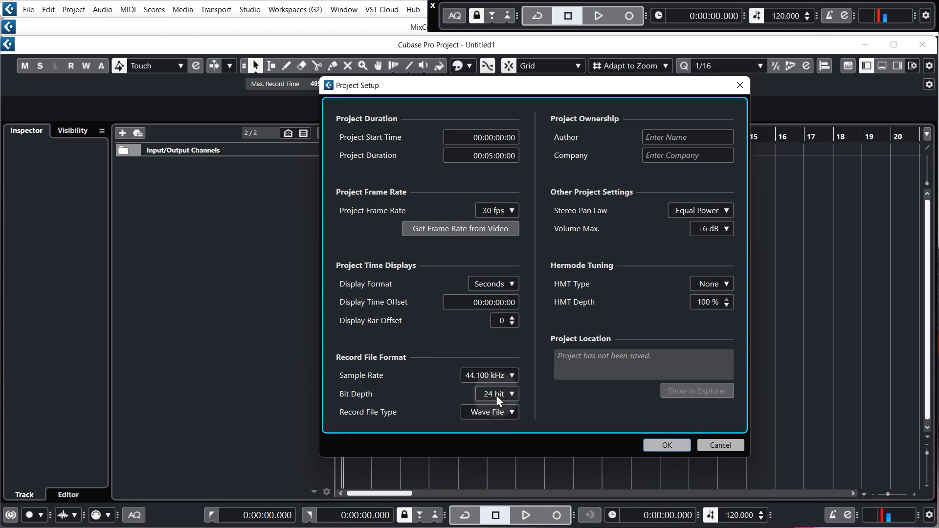
pyautogui.click(666, 445)
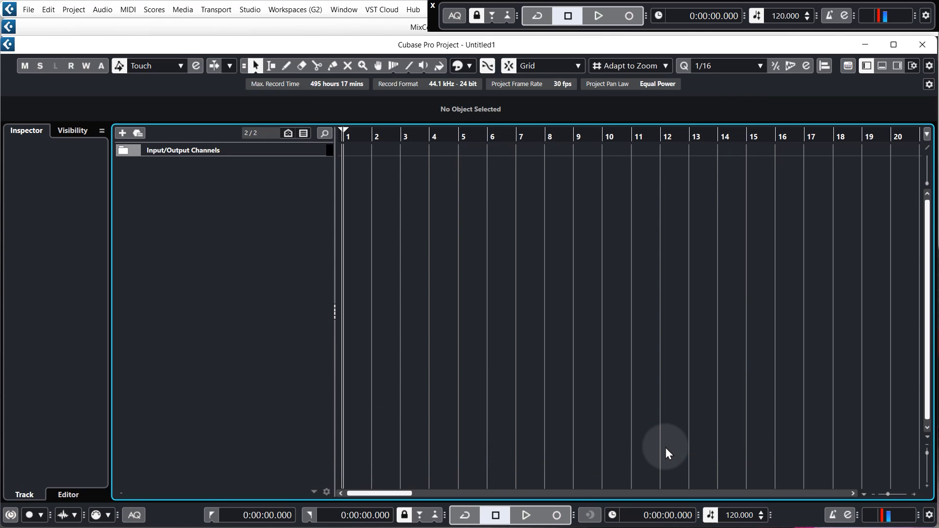
pyautogui.moveTo(643, 426)
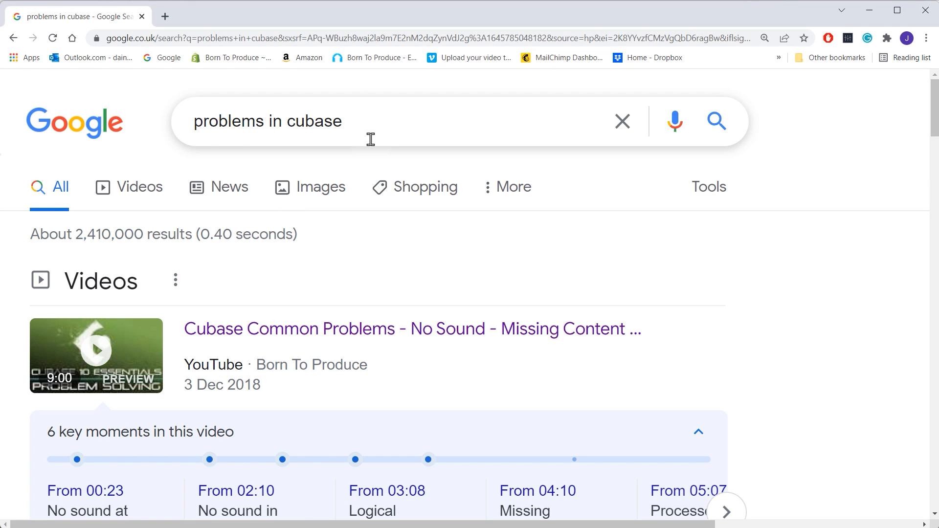
pyautogui.moveTo(380, 121)
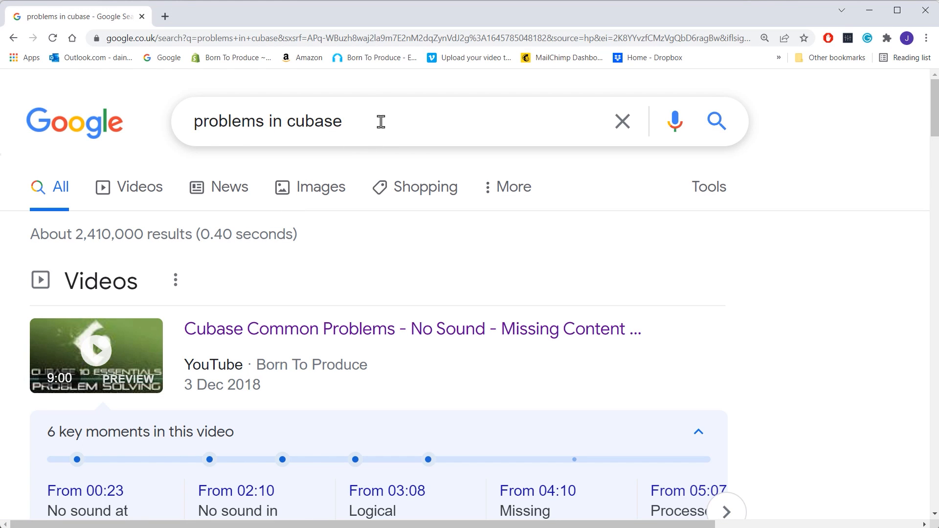
# Step: Switch to the browser's Google results for 'problems in cubase'
pyautogui.click(268, 121)
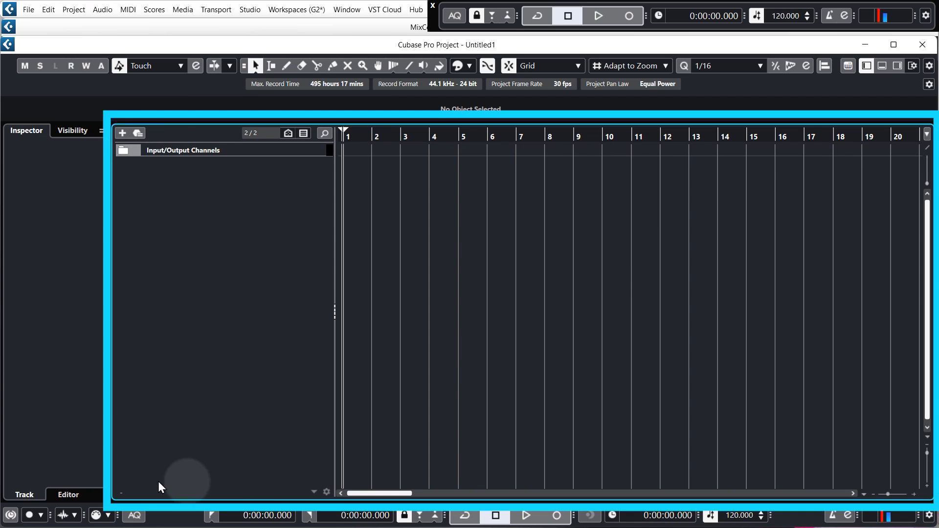
pyautogui.moveTo(871, 307)
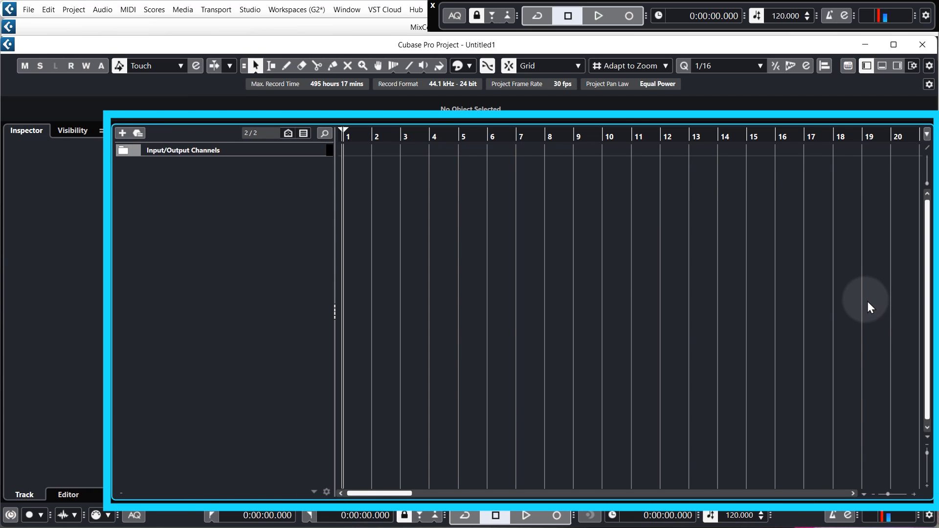
pyautogui.moveTo(854, 301)
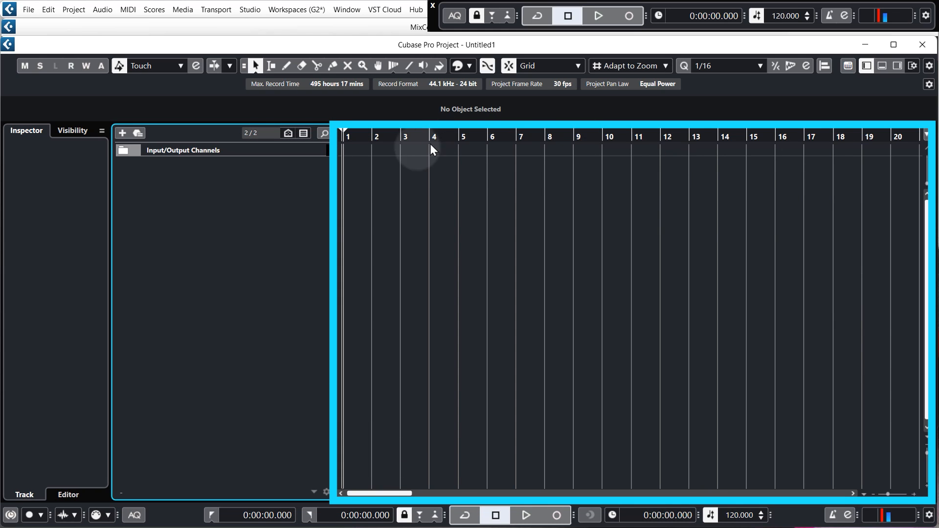
pyautogui.moveTo(417, 223)
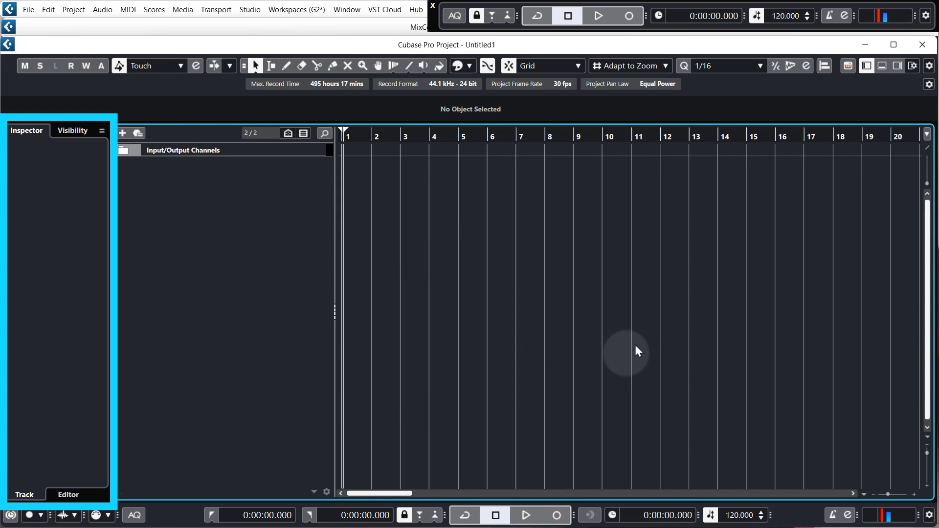
pyautogui.moveTo(752, 275)
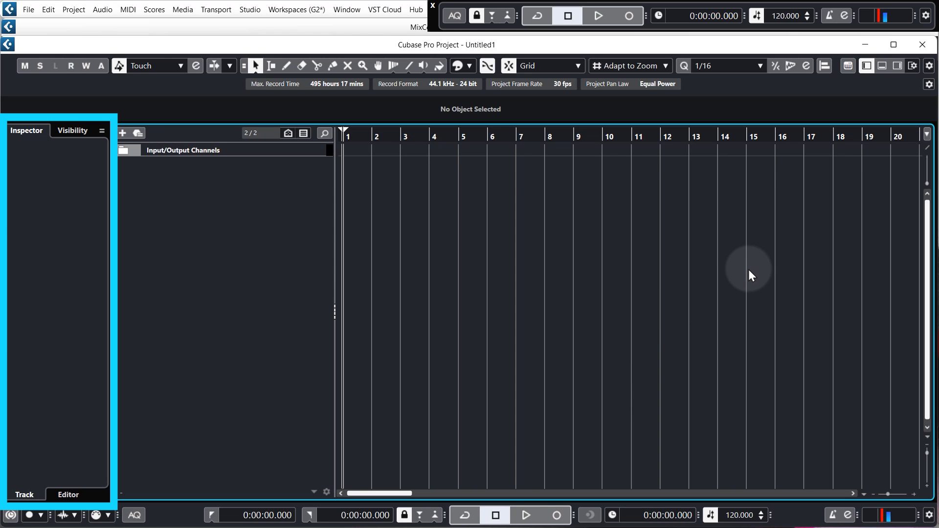
pyautogui.moveTo(882, 66)
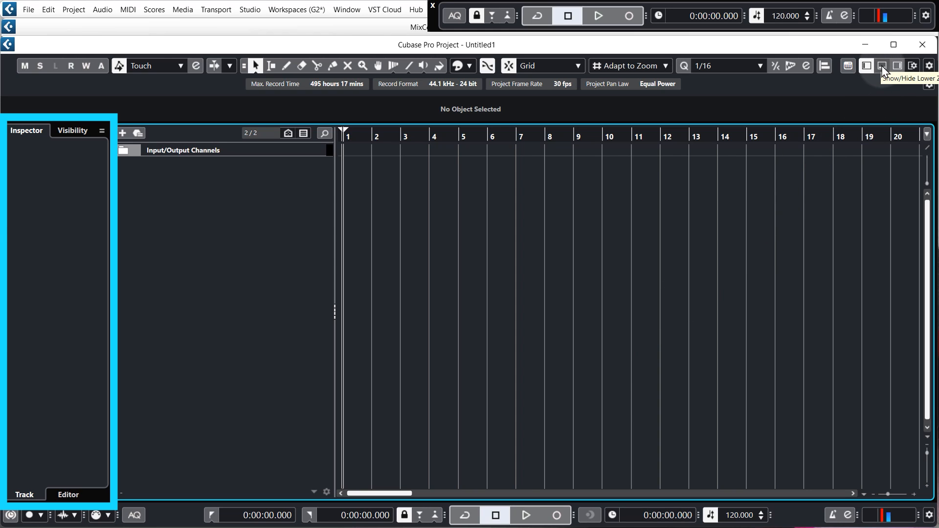
# Step: Show the right zone's Media File Browser with This Computer expanded
pyautogui.click(897, 66)
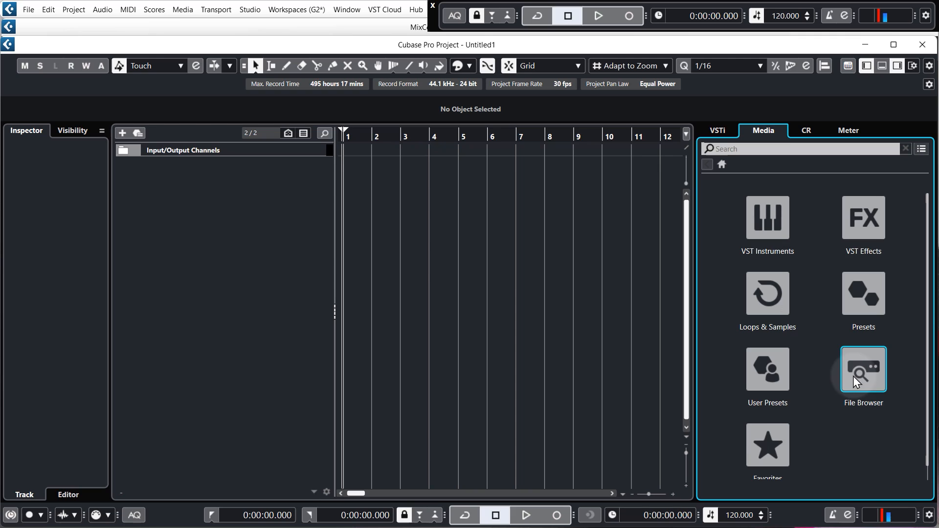
pyautogui.moveTo(872, 382)
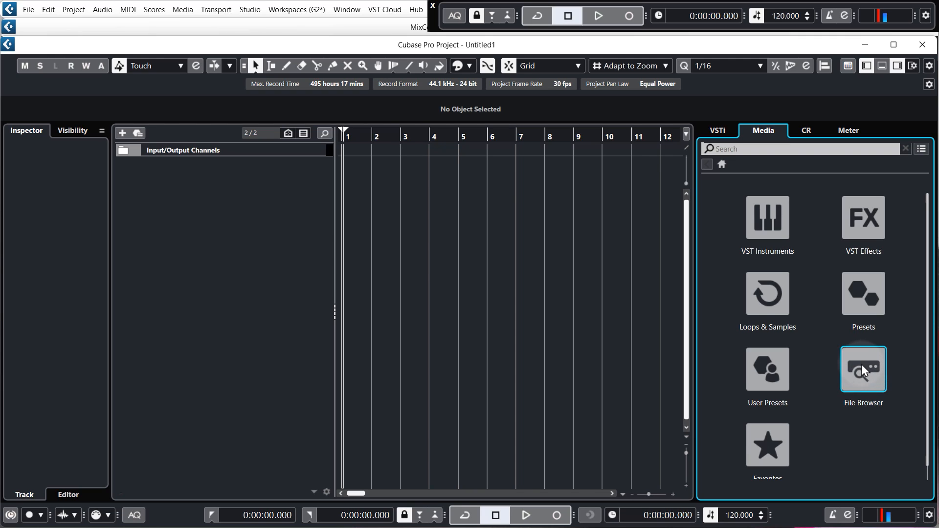
pyautogui.click(863, 370)
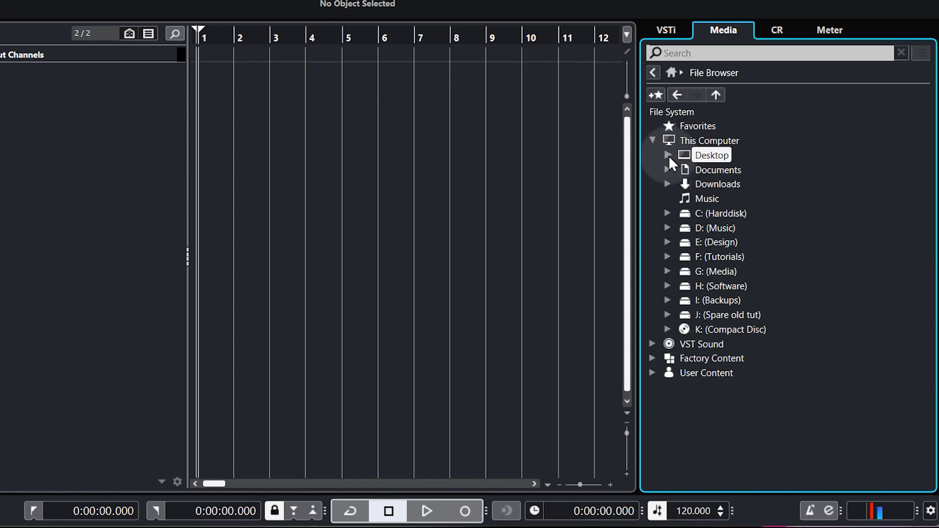
# Step: Browse Desktop > BTP Cubase Beginners 2022 > Workfiles > Audio to list the drum samples
pyautogui.click(667, 155)
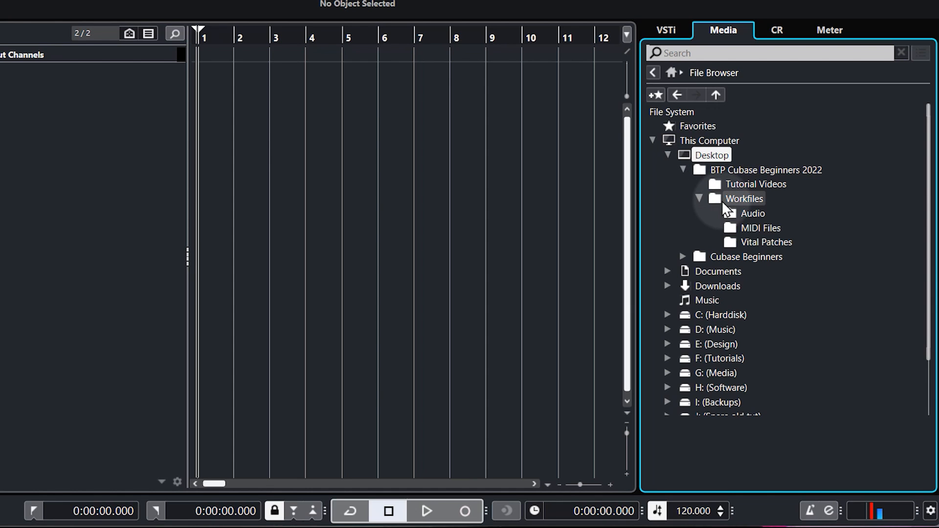
pyautogui.click(753, 213)
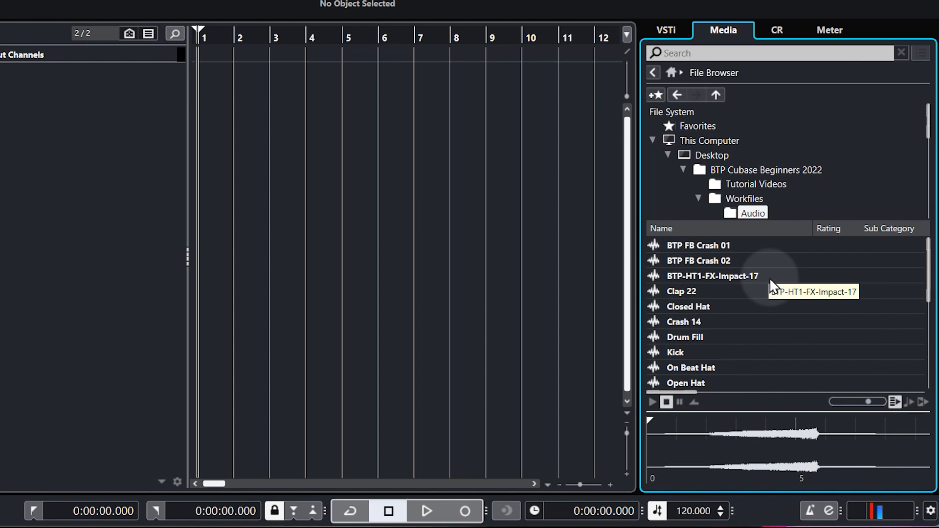
pyautogui.click(697, 245)
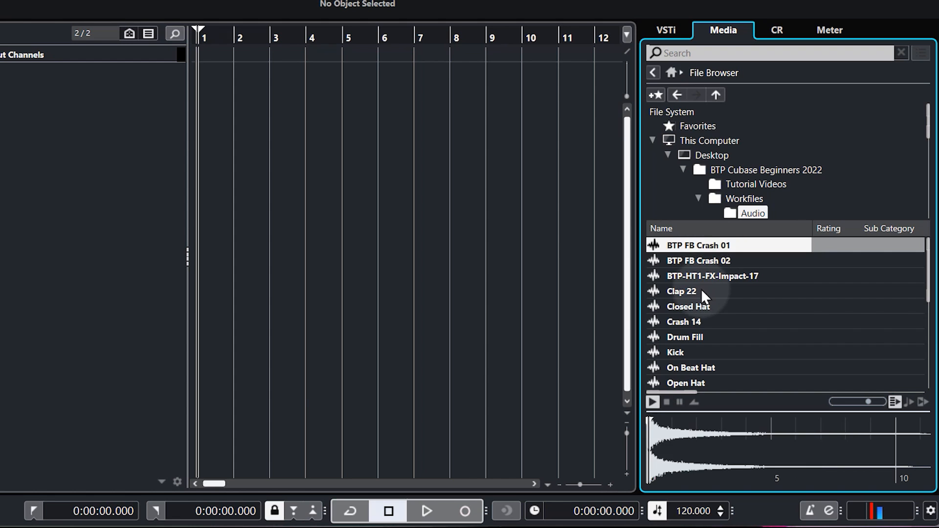
pyautogui.click(676, 352)
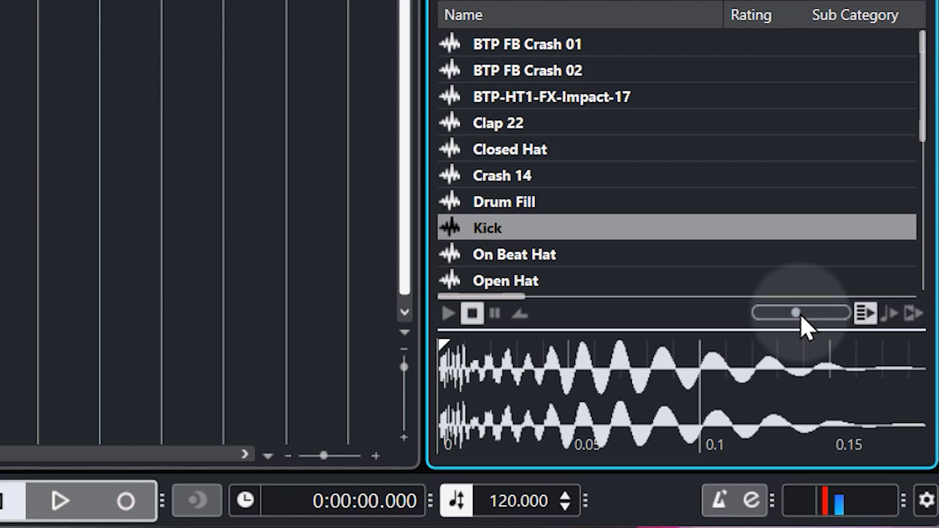
pyautogui.click(513, 253)
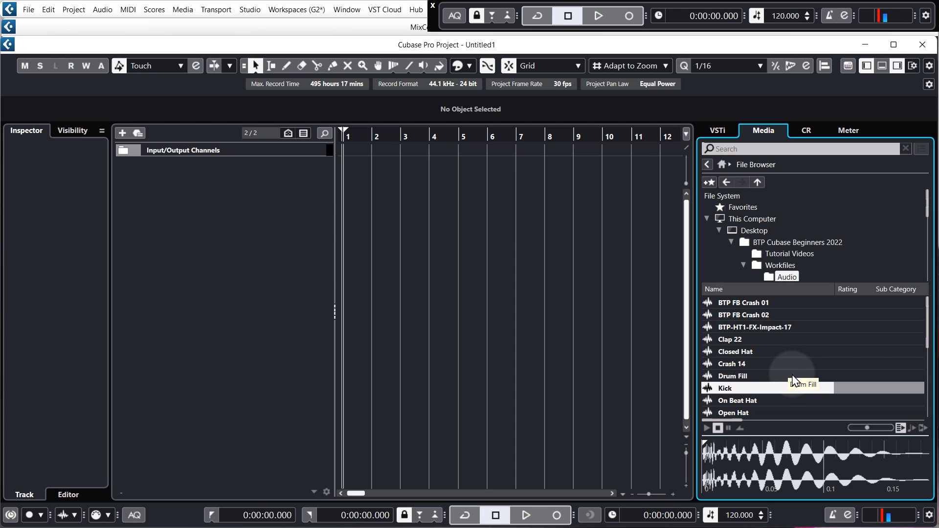
pyautogui.moveTo(761, 398)
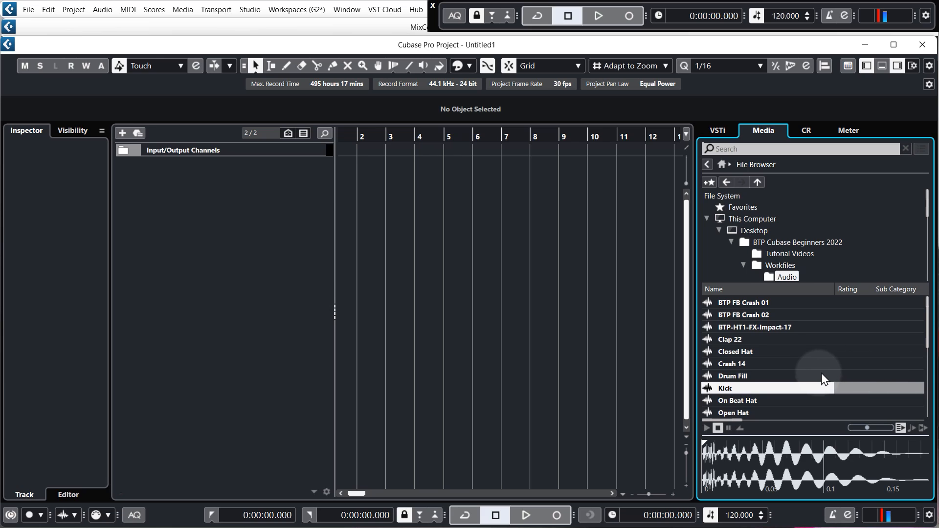
pyautogui.moveTo(768, 382)
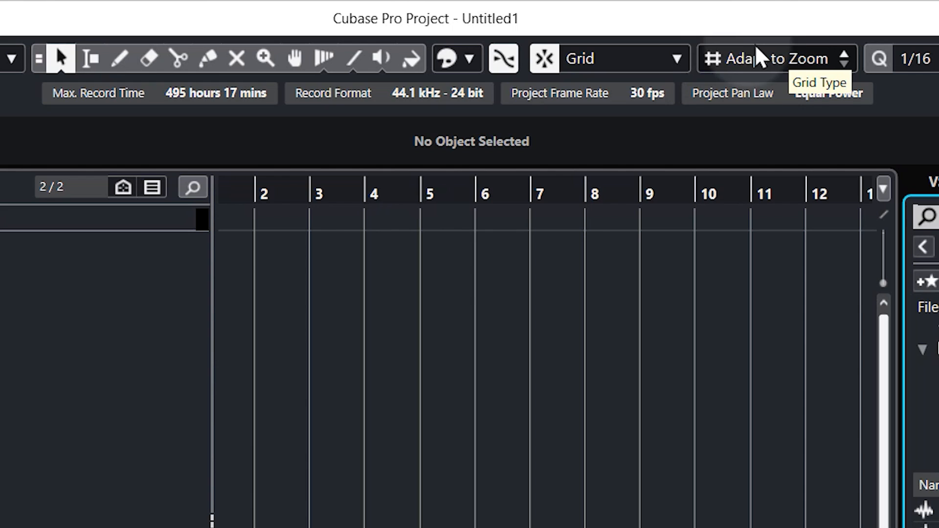
pyautogui.click(779, 59)
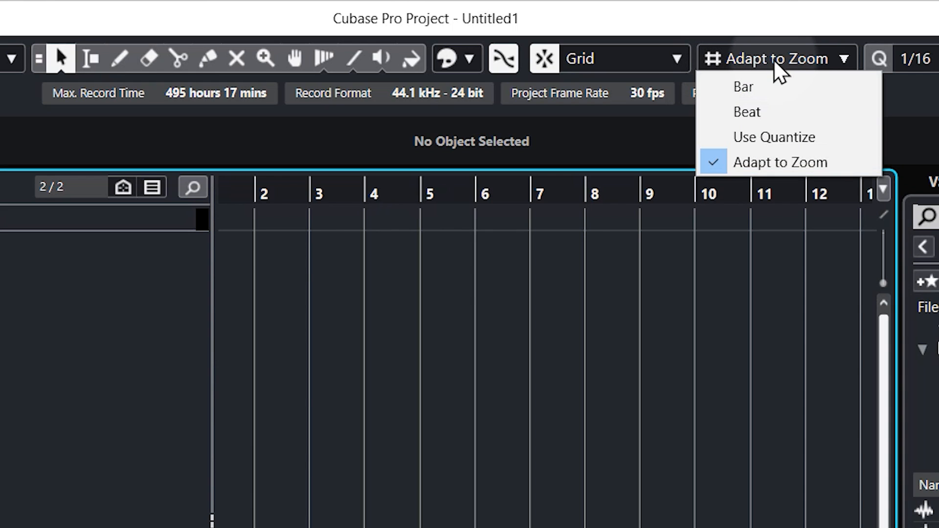
pyautogui.click(743, 86)
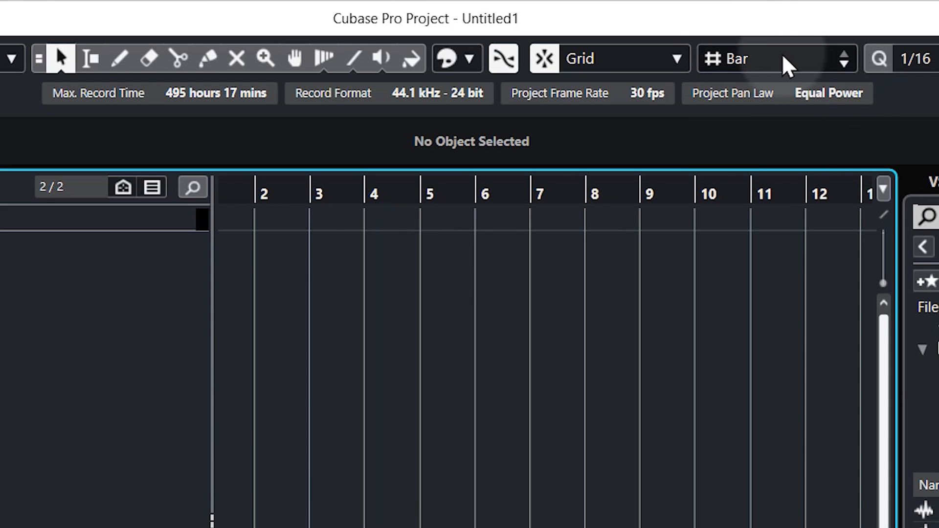
pyautogui.click(773, 58)
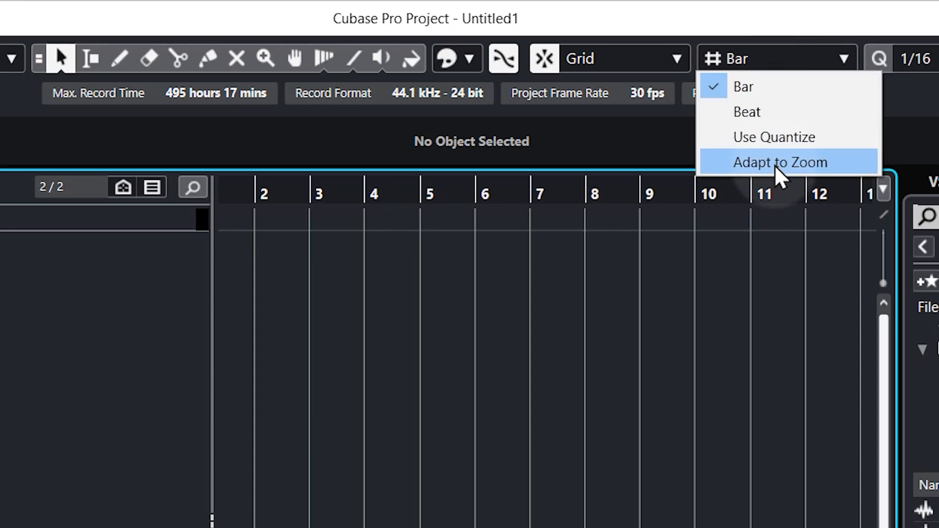
pyautogui.click(780, 162)
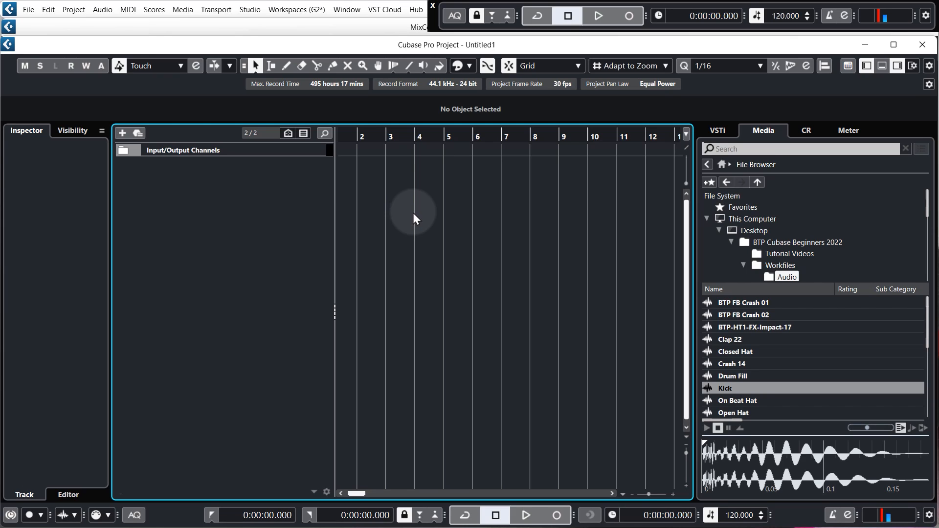
# Step: Create a Kick sampler track from Kick.wav and colour it yellow
pyautogui.click(894, 45)
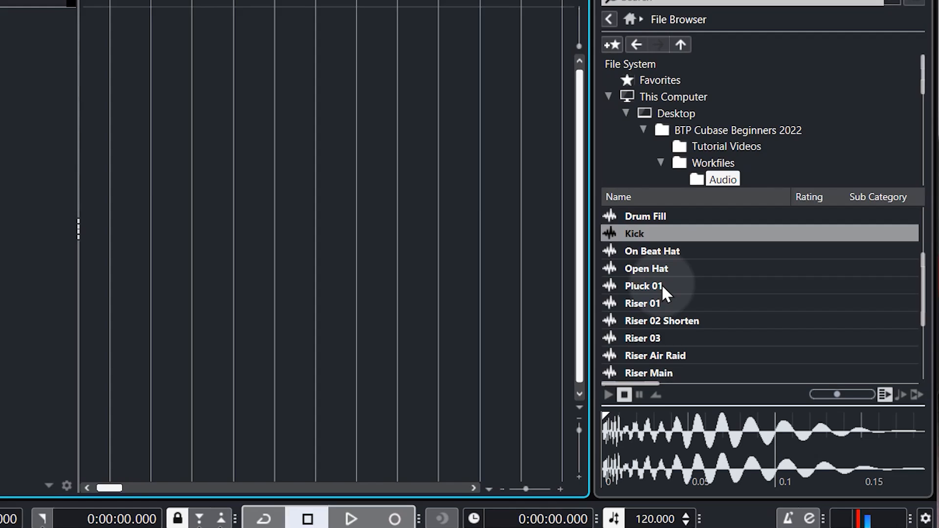
pyautogui.rightClick(635, 234)
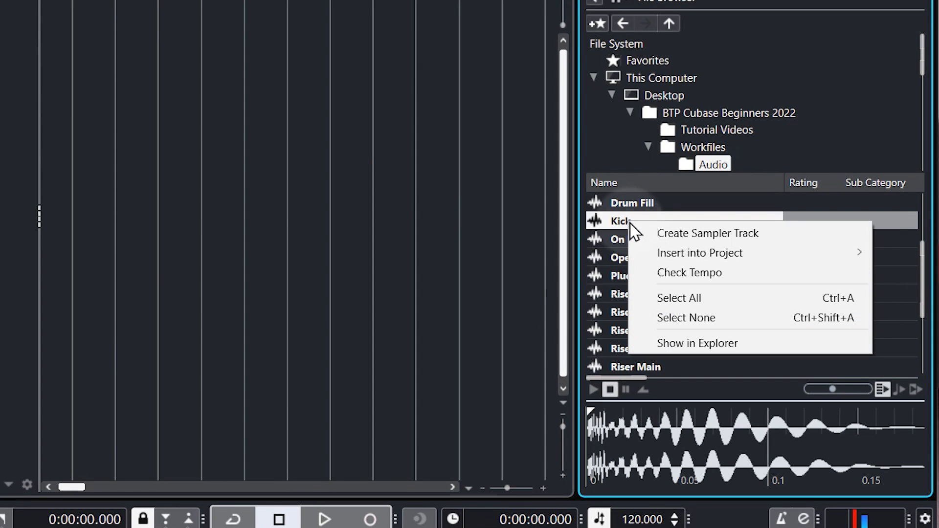
pyautogui.moveTo(707, 233)
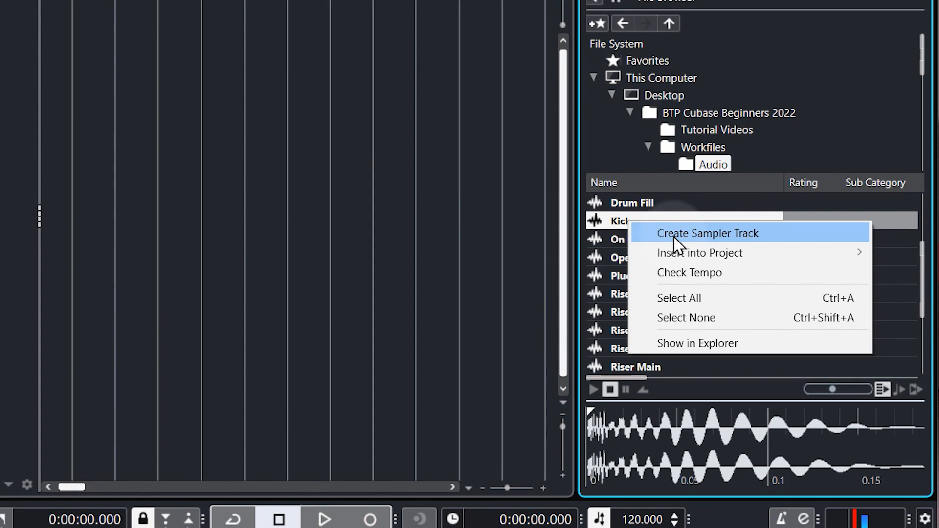
pyautogui.click(708, 233)
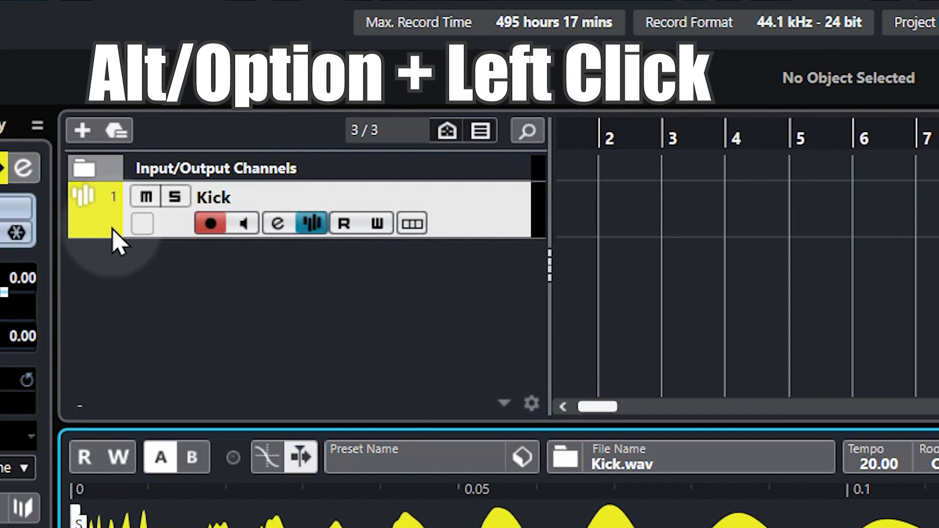
pyautogui.click(83, 212)
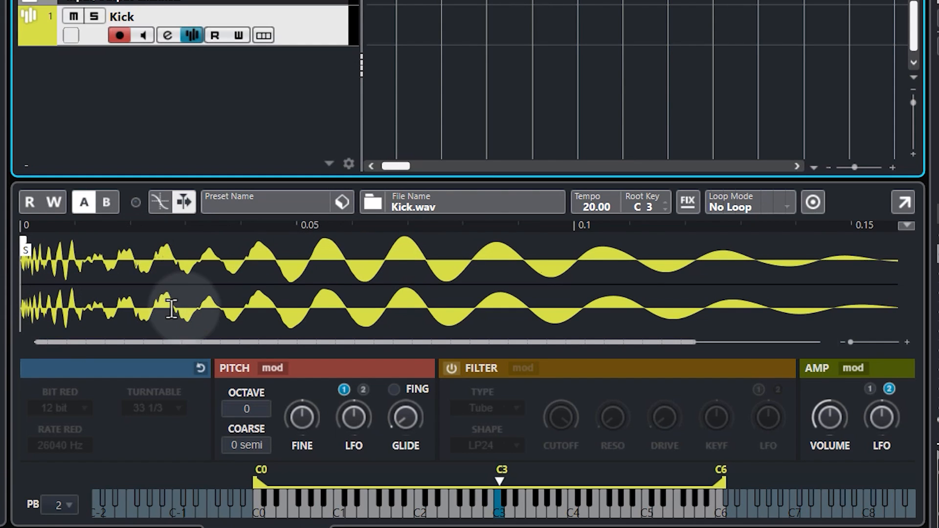
pyautogui.moveTo(678, 290)
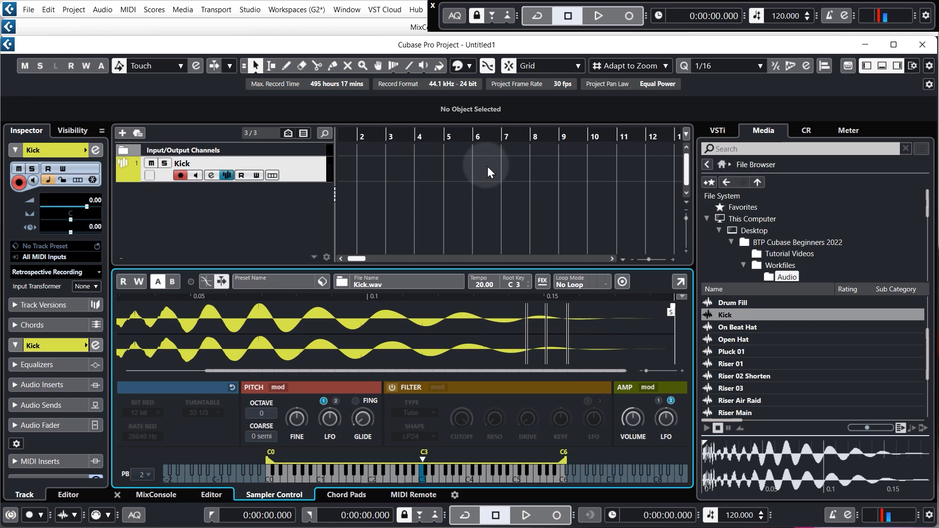
pyautogui.moveTo(490, 174)
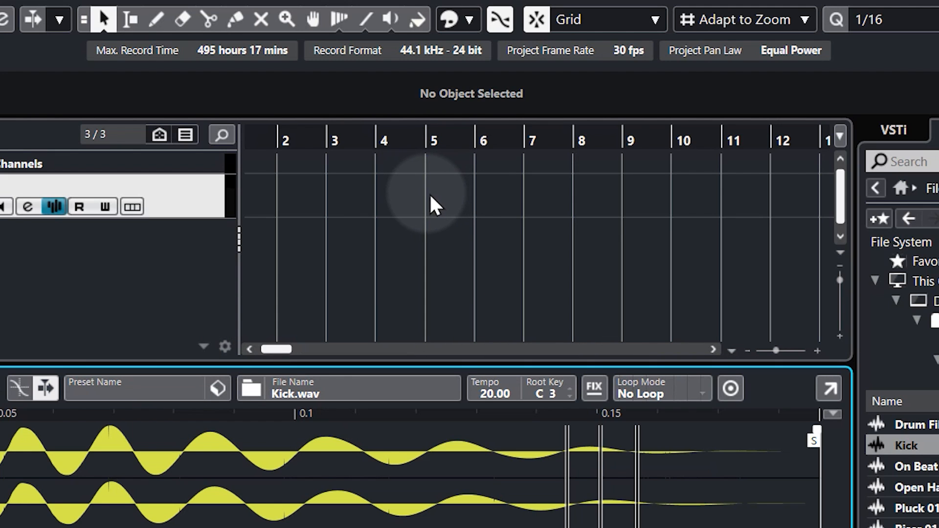
# Step: Draw a one-bar Kick part at bar 5 with the Draw tool and open it
pyautogui.click(129, 19)
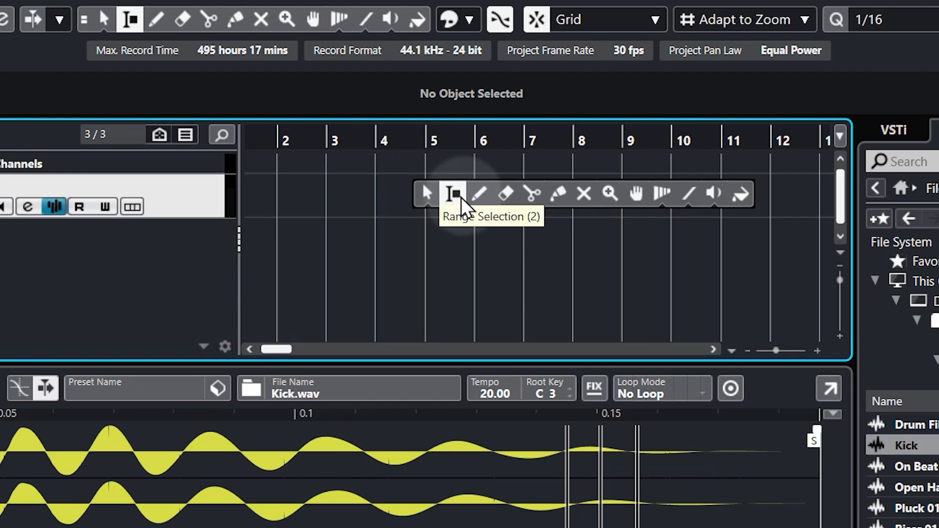
pyautogui.click(155, 19)
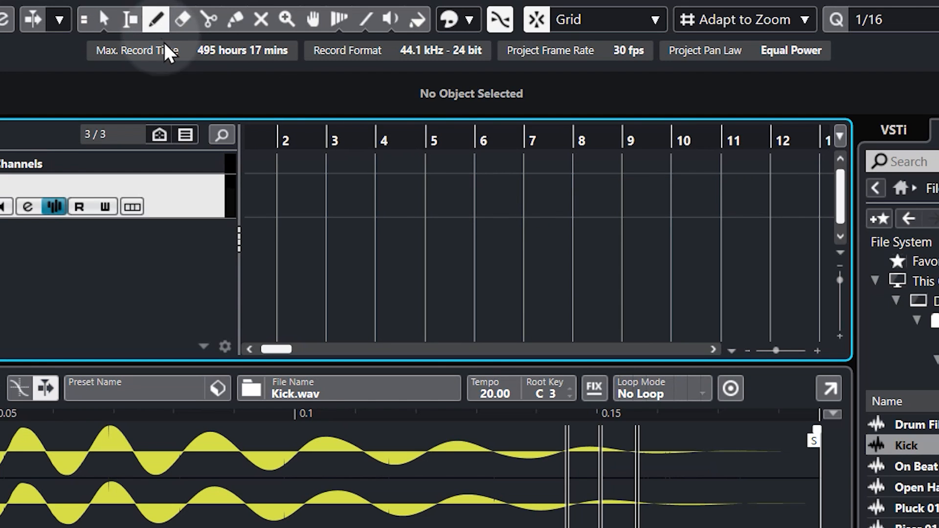
pyautogui.moveTo(156, 20)
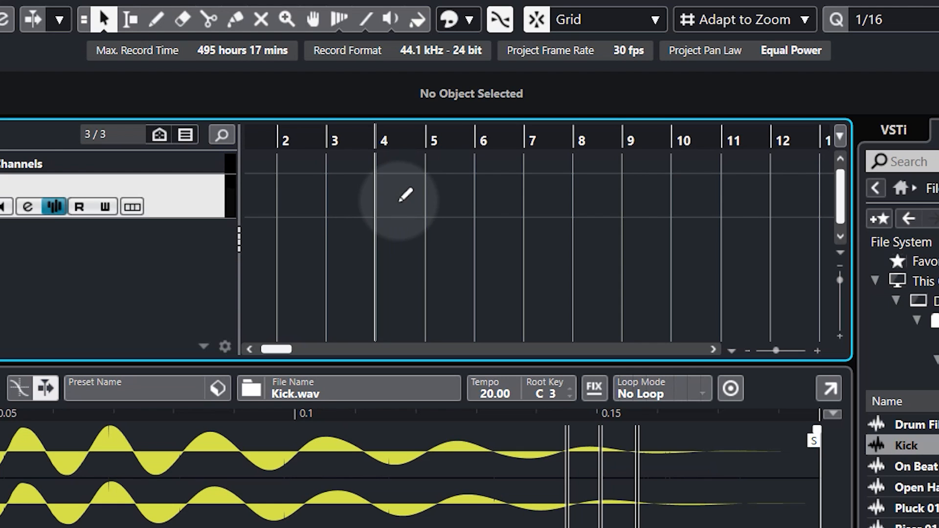
pyautogui.moveTo(431, 166)
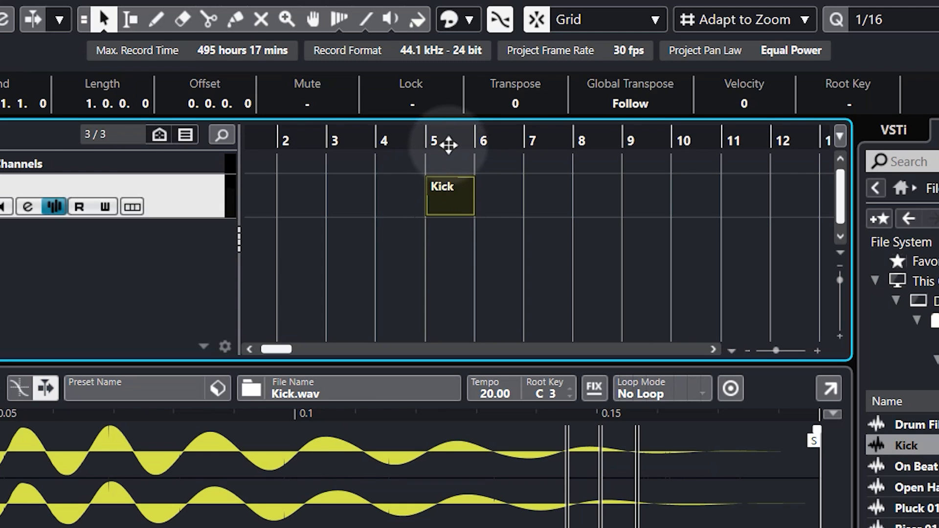
pyautogui.click(449, 195)
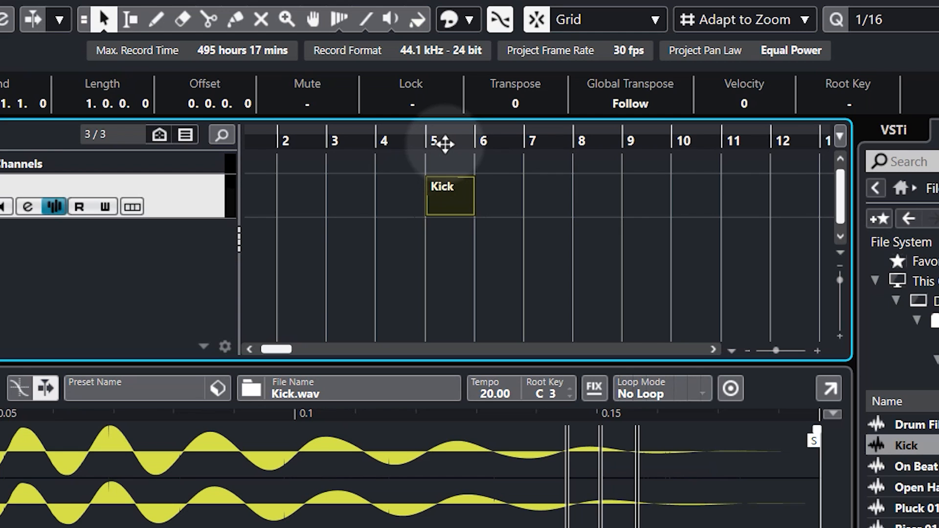
pyautogui.click(444, 139)
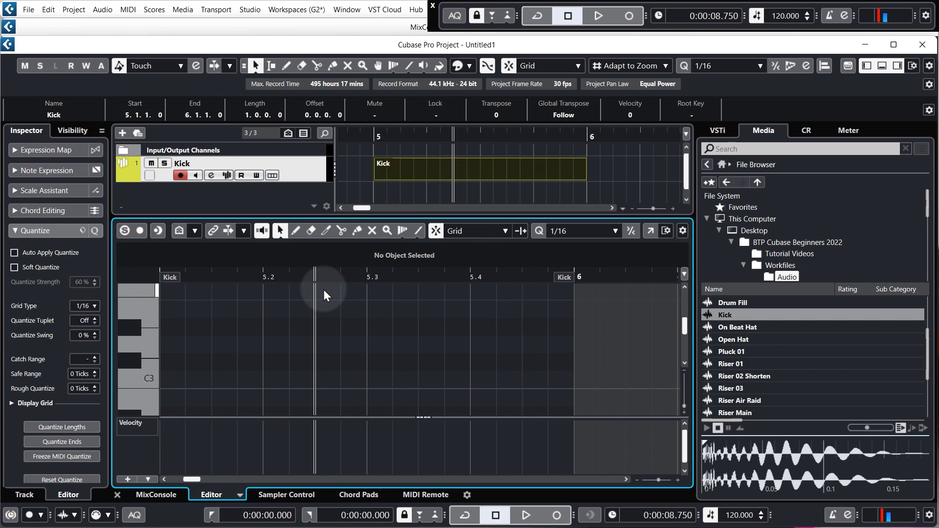
pyautogui.moveTo(193, 334)
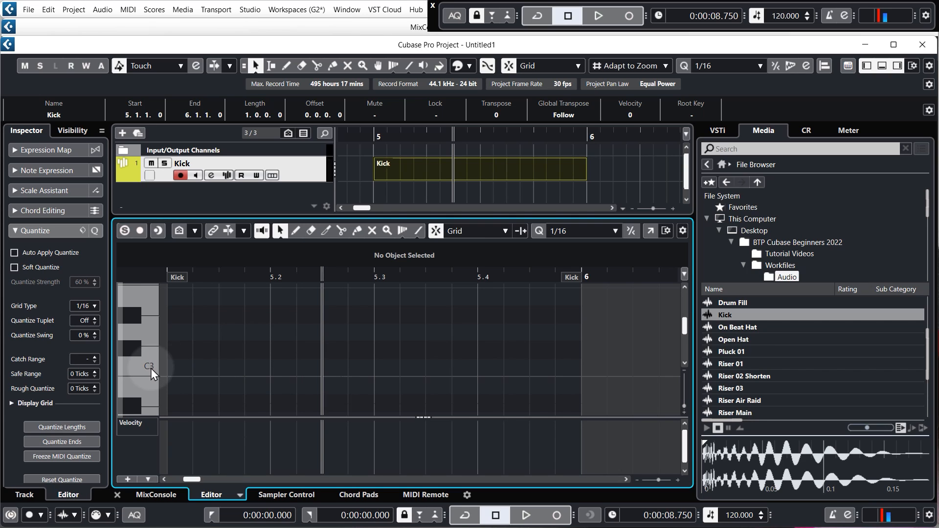
pyautogui.moveTo(184, 376)
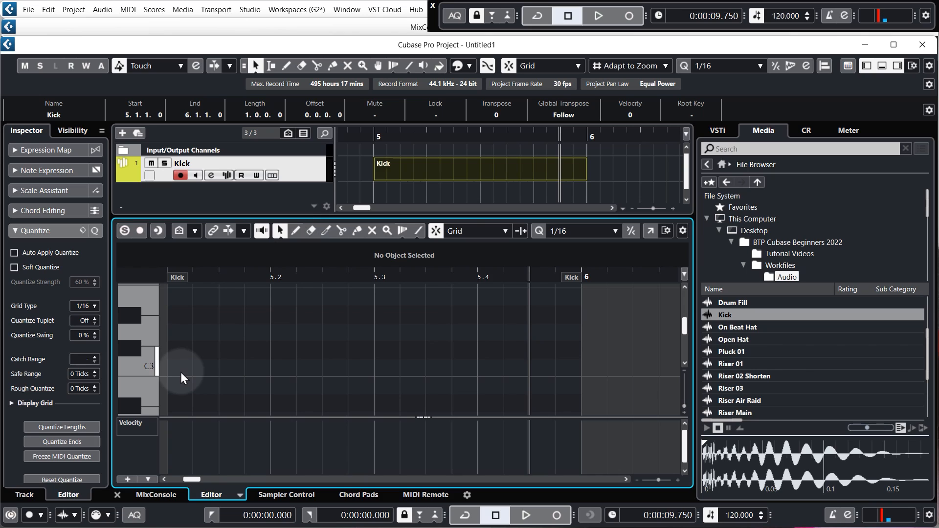
# Step: Draw eighth-length C3 kick notes on beats 5.1, 5.2, 5.3 and 5.4
pyautogui.click(177, 367)
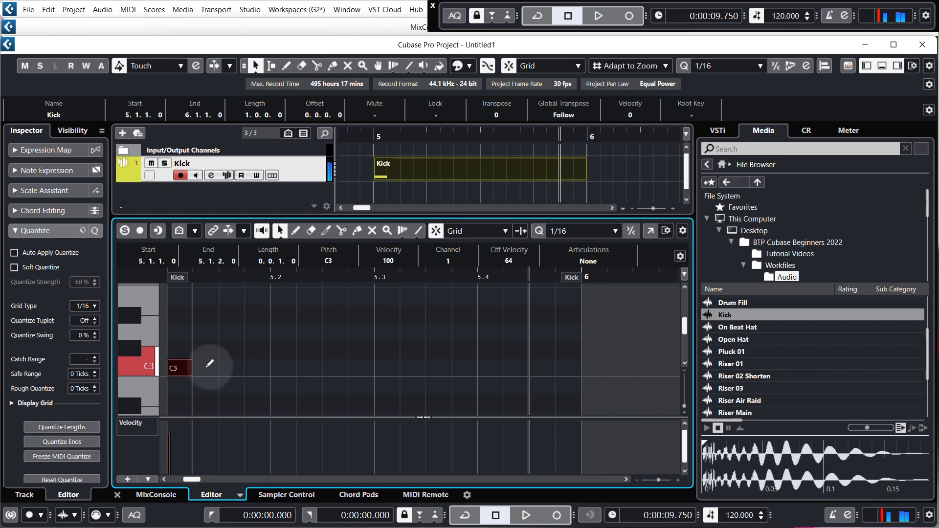
pyautogui.moveTo(192, 368); pyautogui.dragTo(210, 368)
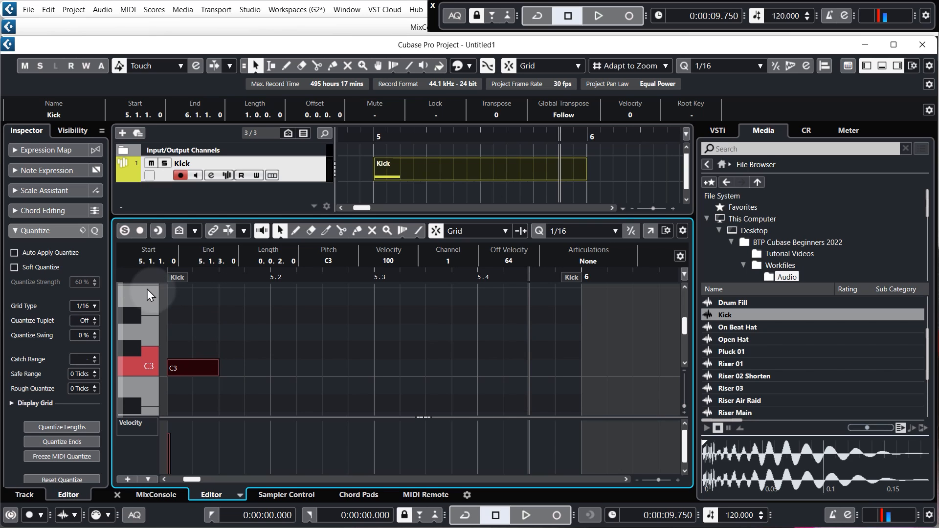
pyautogui.click(300, 300)
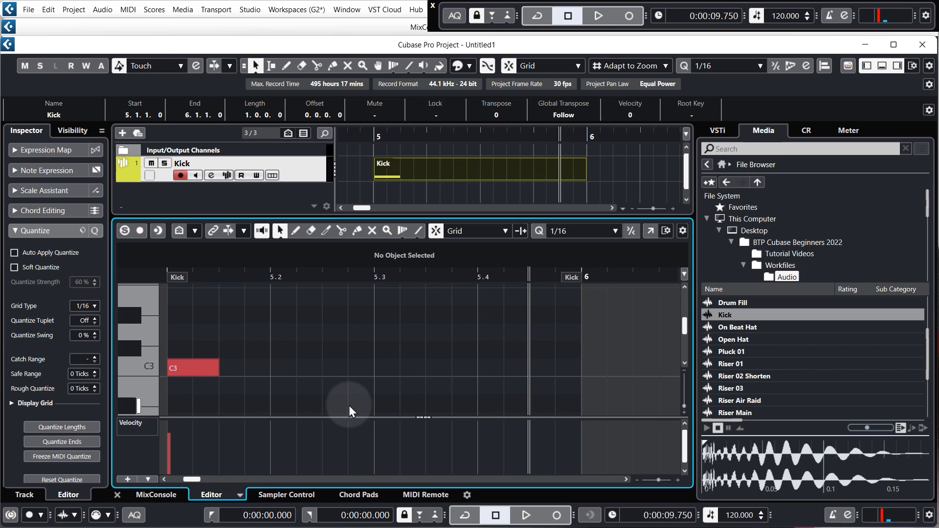
pyautogui.moveTo(281, 377)
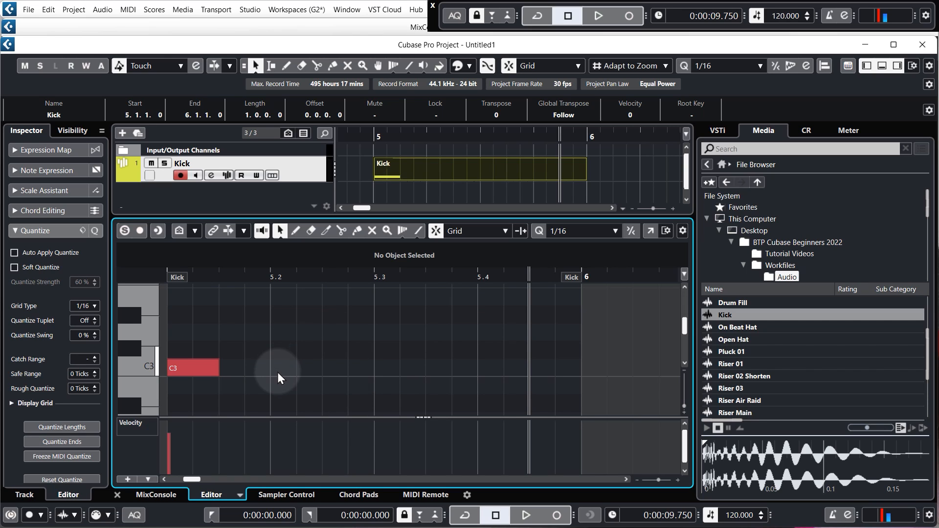
pyautogui.click(293, 368)
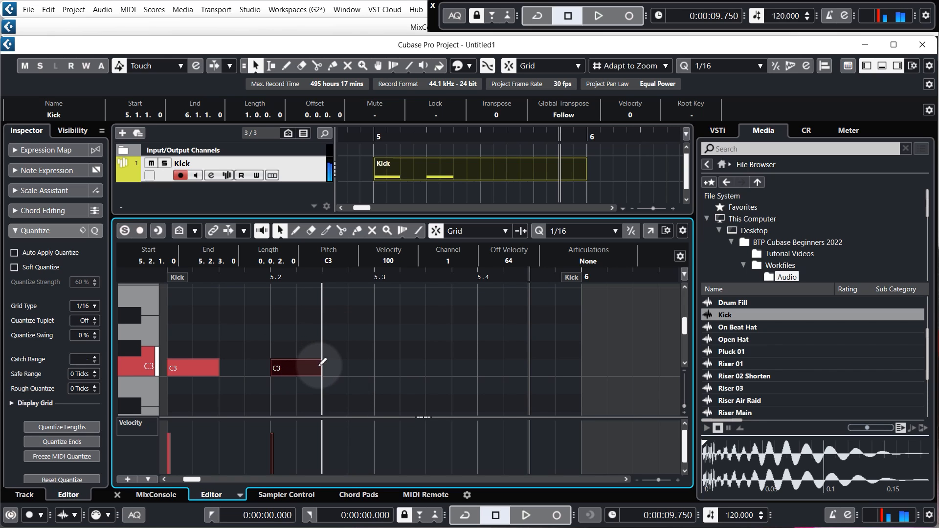
pyautogui.click(384, 367)
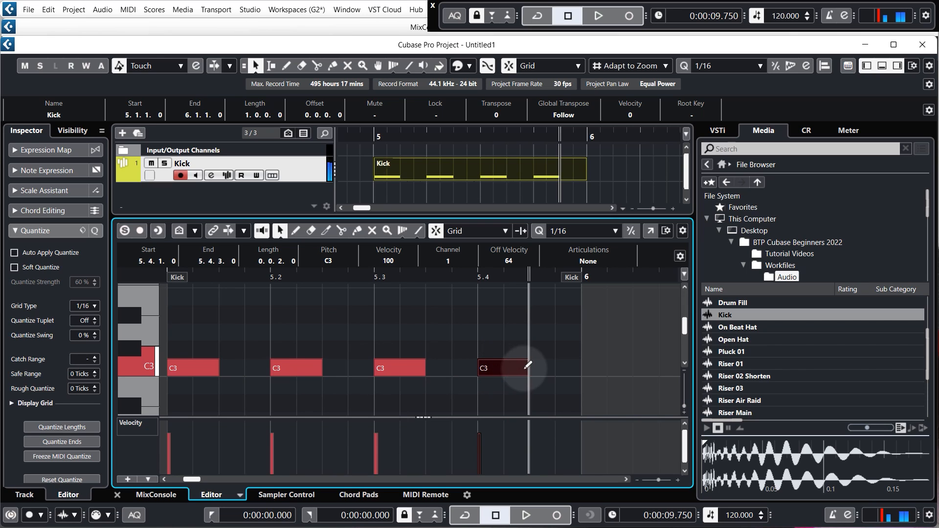
pyautogui.moveTo(534, 367); pyautogui.dragTo(558, 368)
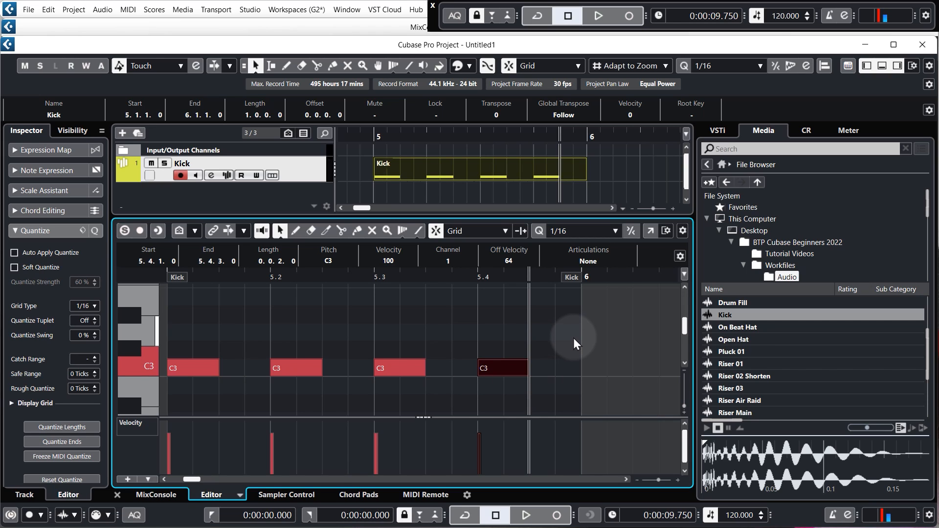
pyautogui.moveTo(430, 228)
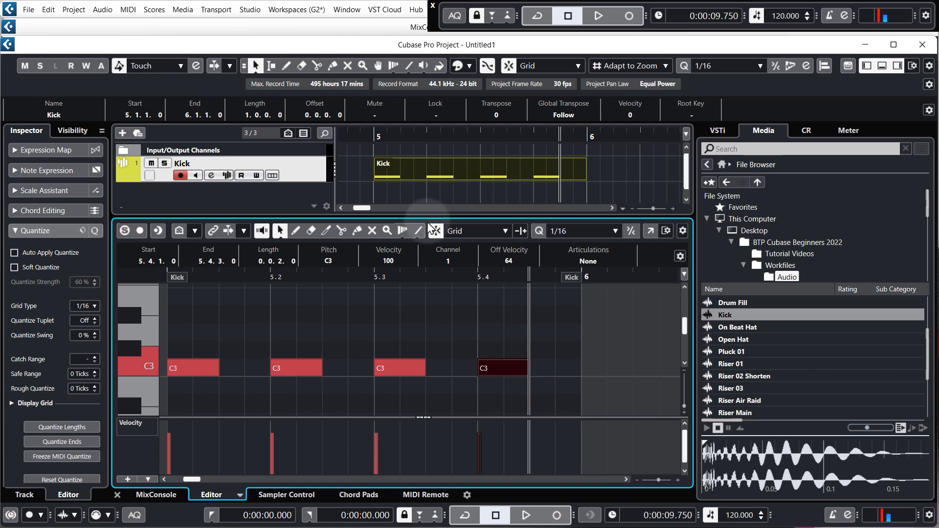
pyautogui.moveTo(854, 92)
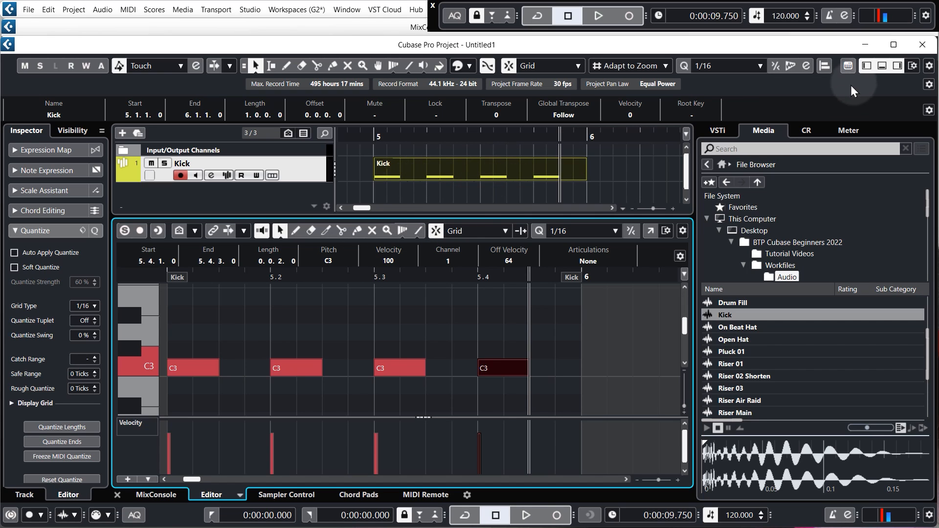
# Step: Hide the lower zone so the Key Editor closes and the Kick part shows
pyautogui.click(899, 66)
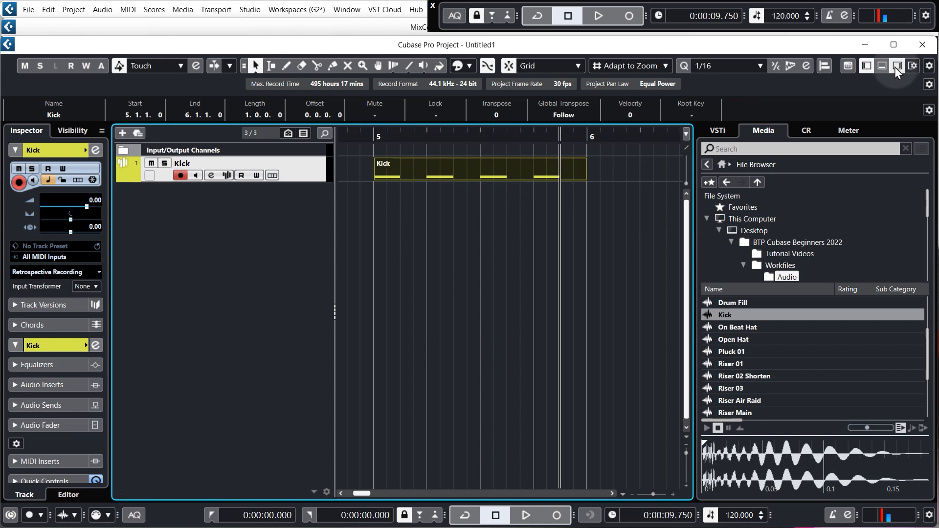
pyautogui.click(898, 66)
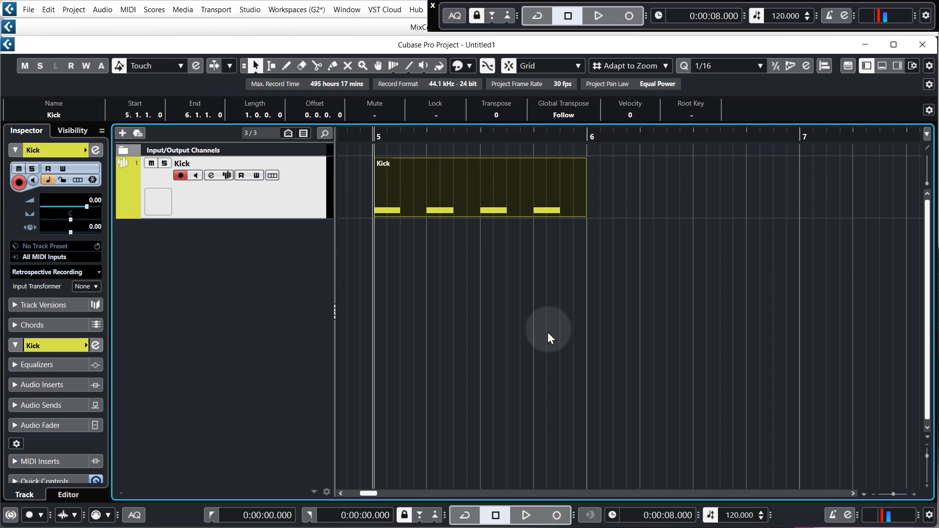
pyautogui.moveTo(592, 318)
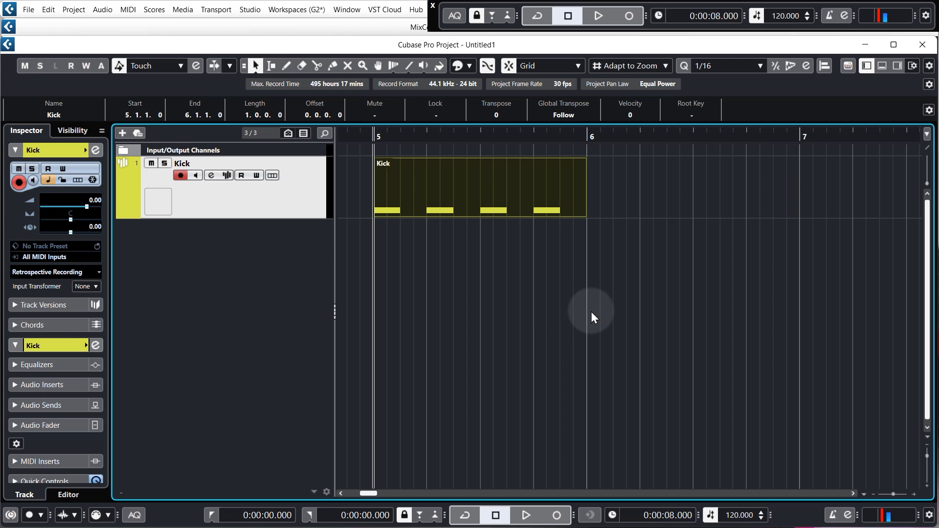
pyautogui.moveTo(578, 236)
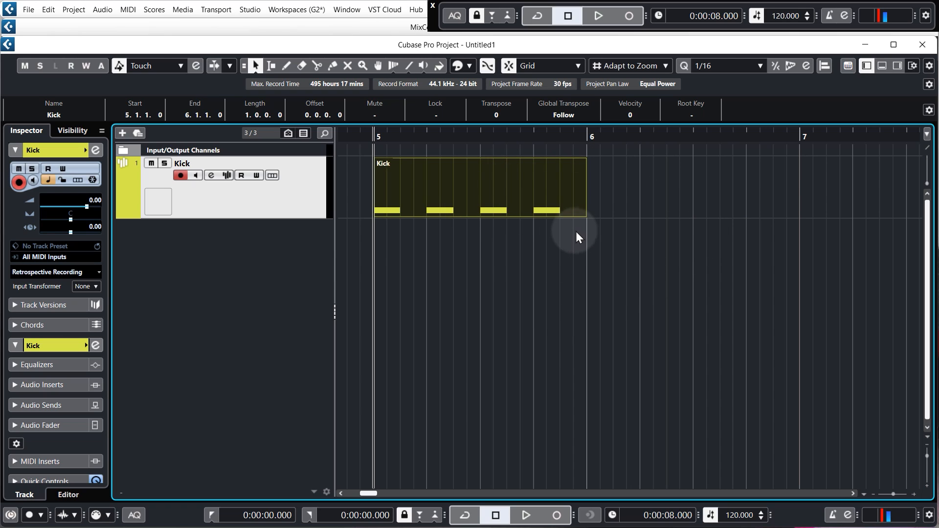
pyautogui.moveTo(547, 232)
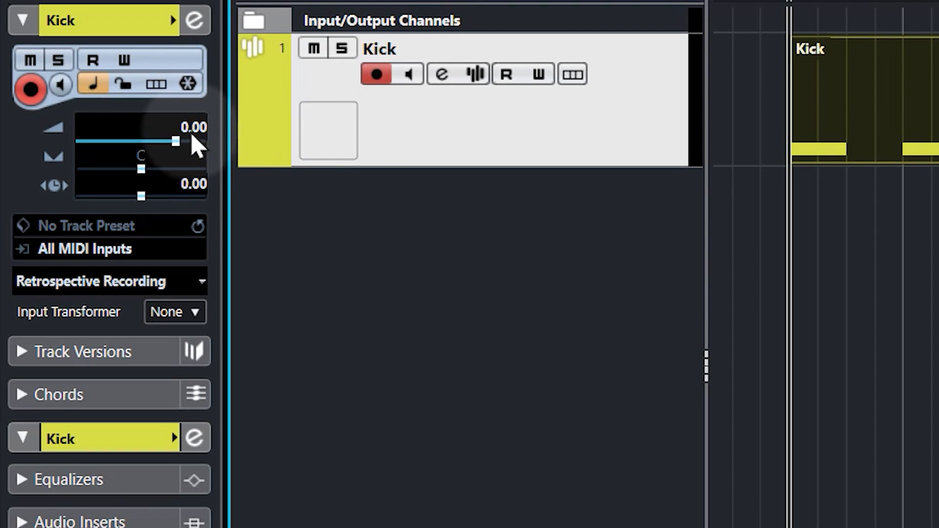
pyautogui.moveTo(192, 138)
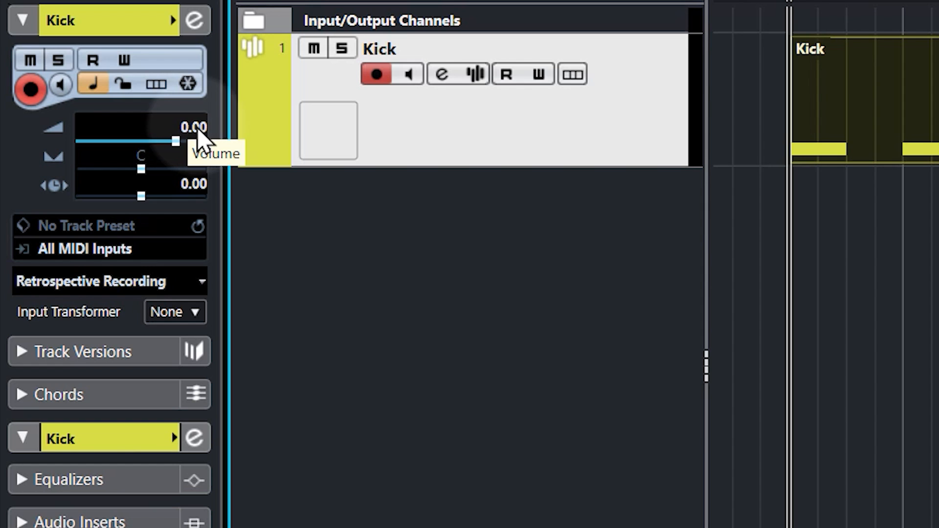
# Step: Lower the Kick track's Inspector volume fader to -7.00 dB
pyautogui.moveTo(176, 141); pyautogui.dragTo(165, 141)
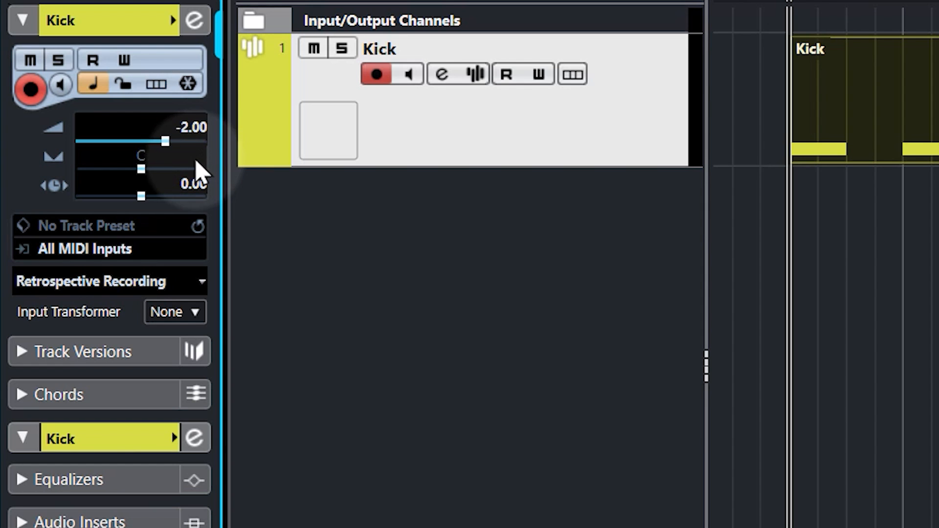
pyautogui.moveTo(163, 141); pyautogui.dragTo(145, 142)
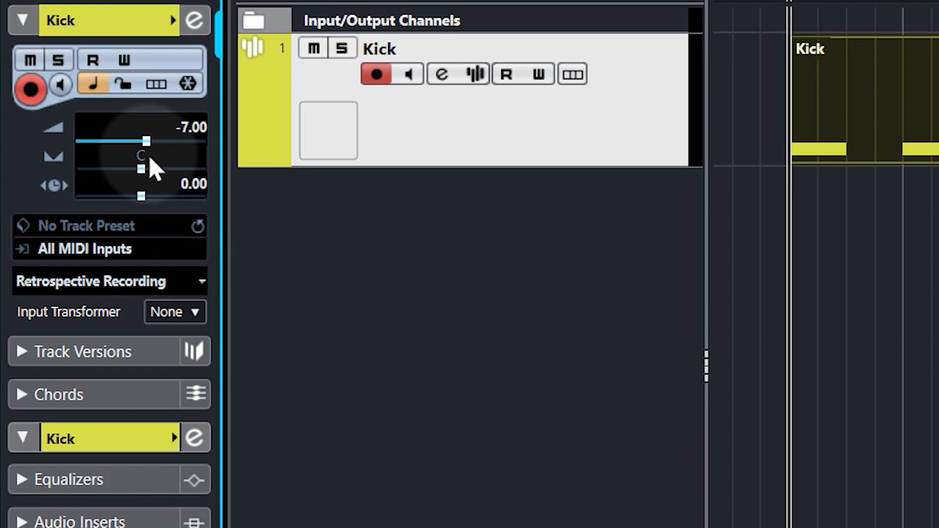
pyautogui.moveTo(150, 162)
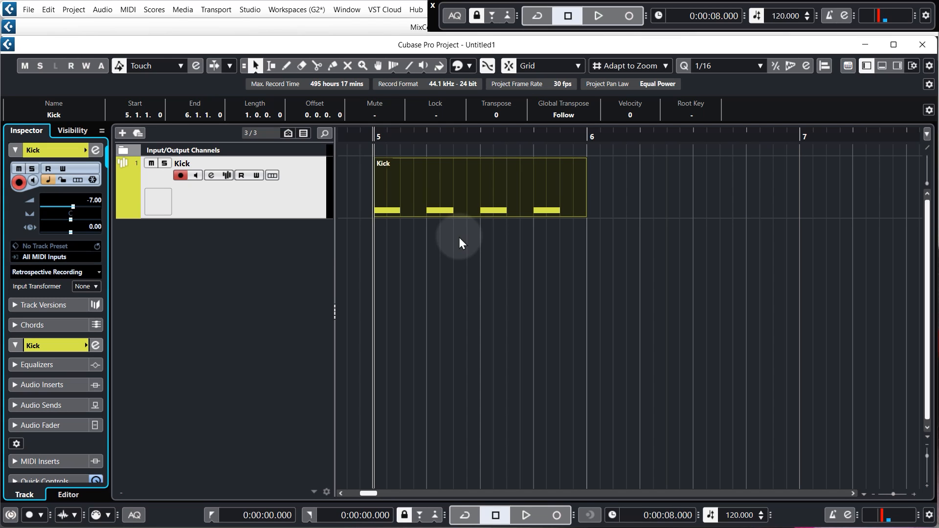
pyautogui.moveTo(423, 251)
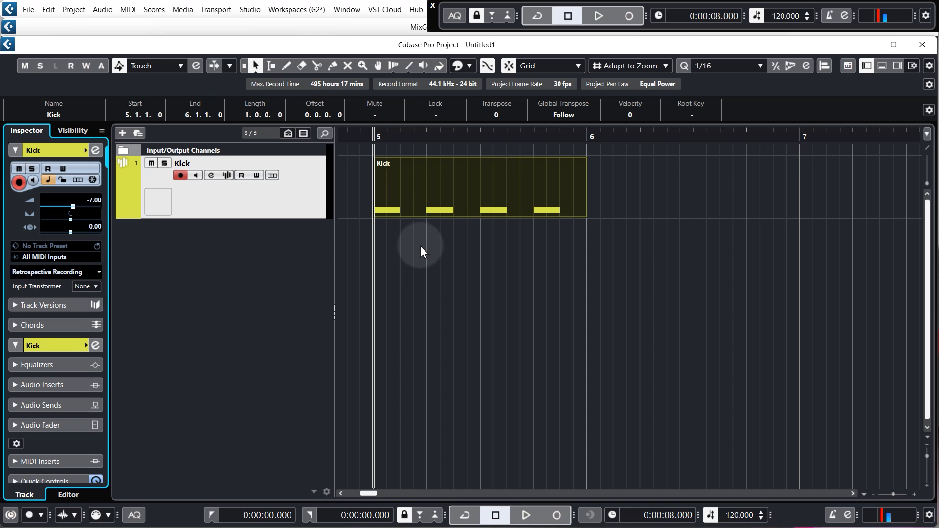
pyautogui.moveTo(420, 249)
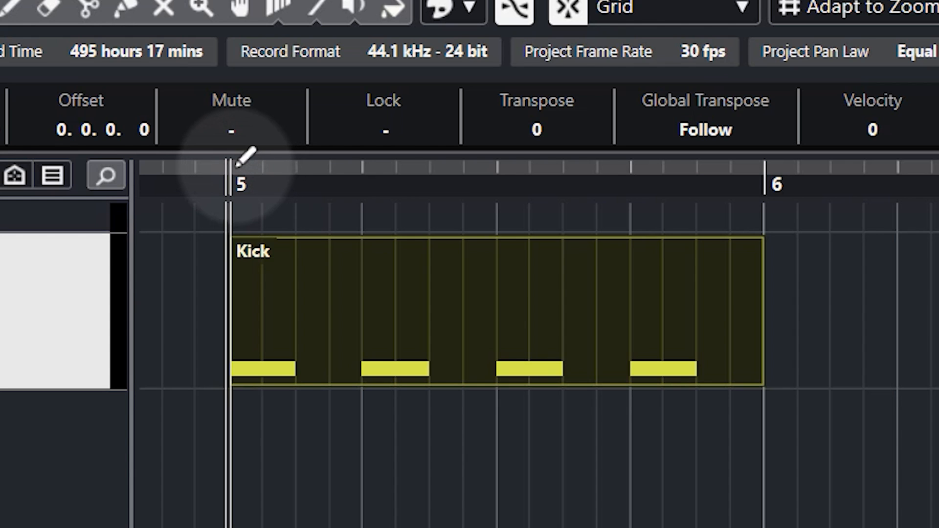
# Step: Set a cycle range across bar 5, then select the Kick part and briefly play it
pyautogui.click(240, 173)
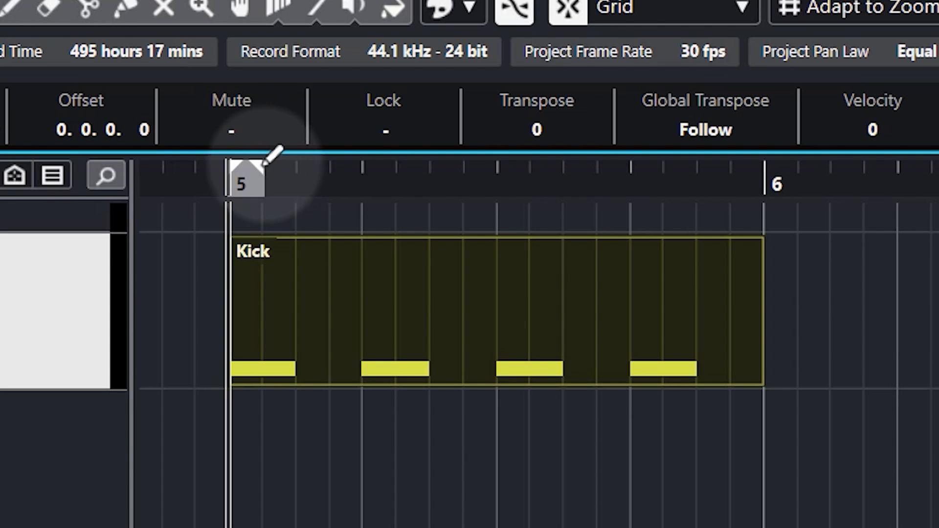
pyautogui.moveTo(246, 180); pyautogui.dragTo(694, 179)
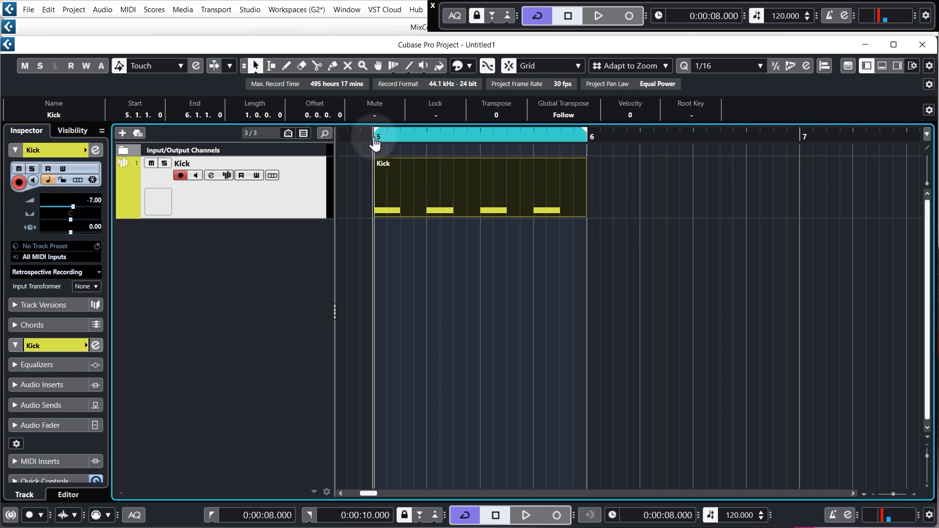
pyautogui.click(479, 186)
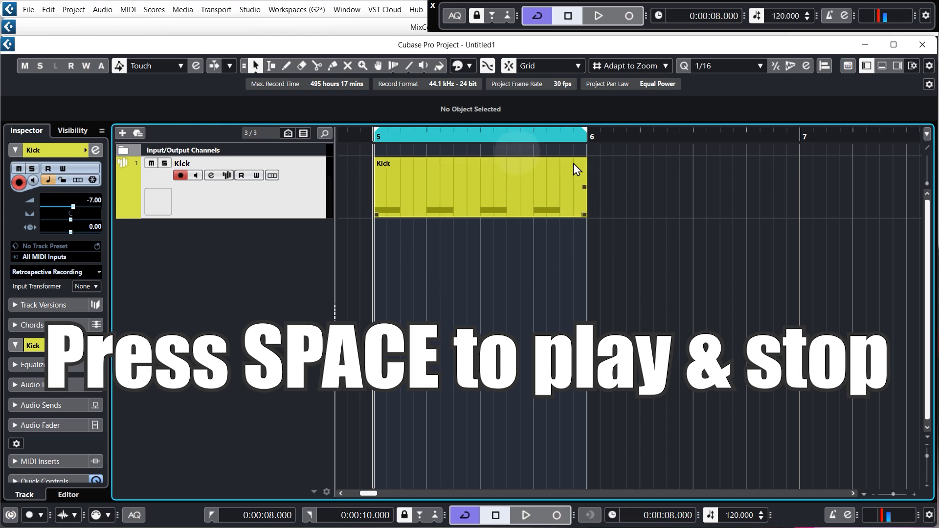
pyautogui.press('space')
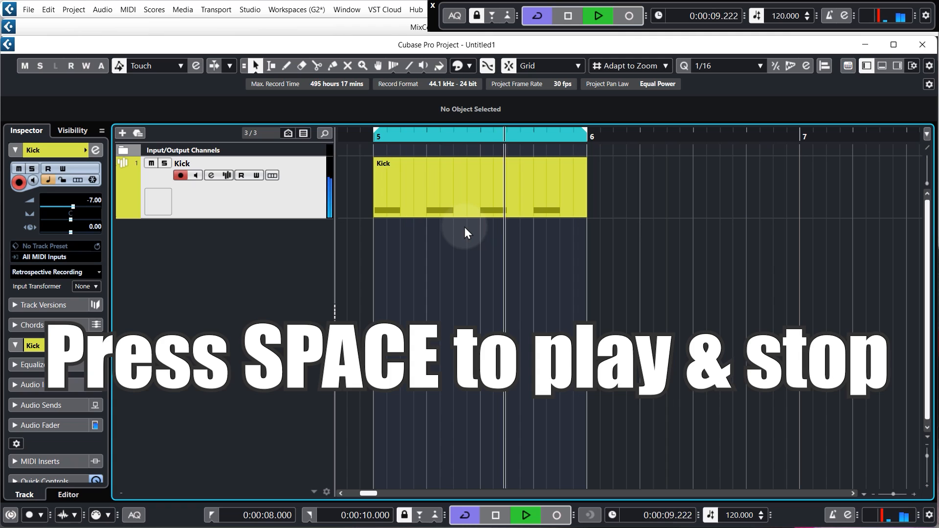
pyautogui.press('space')
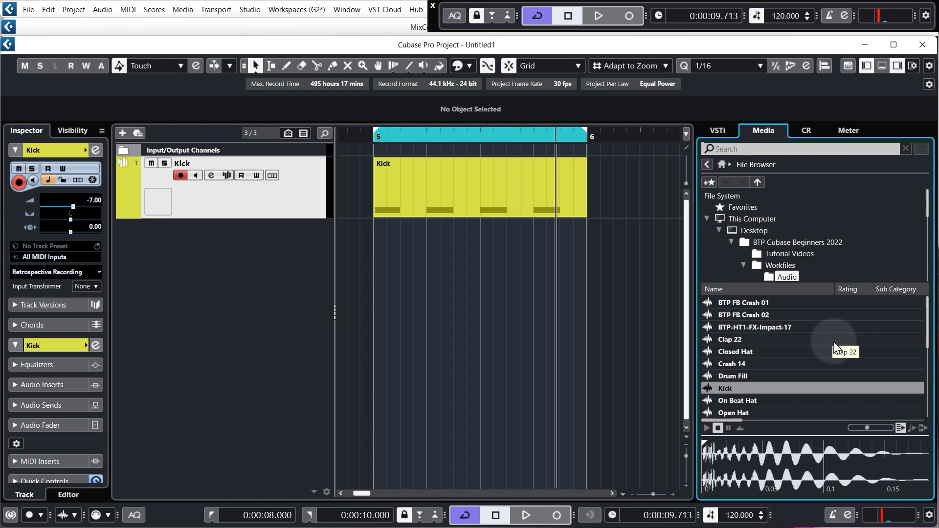
pyautogui.moveTo(775, 344)
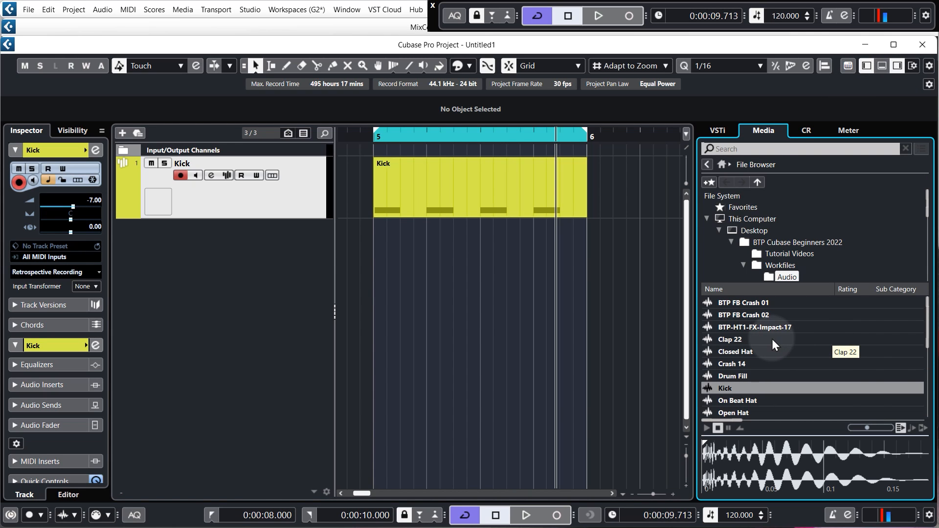
# Step: Preview the Clap 22 sample, draw a one-bar part at bar 5, and open it
pyautogui.click(730, 340)
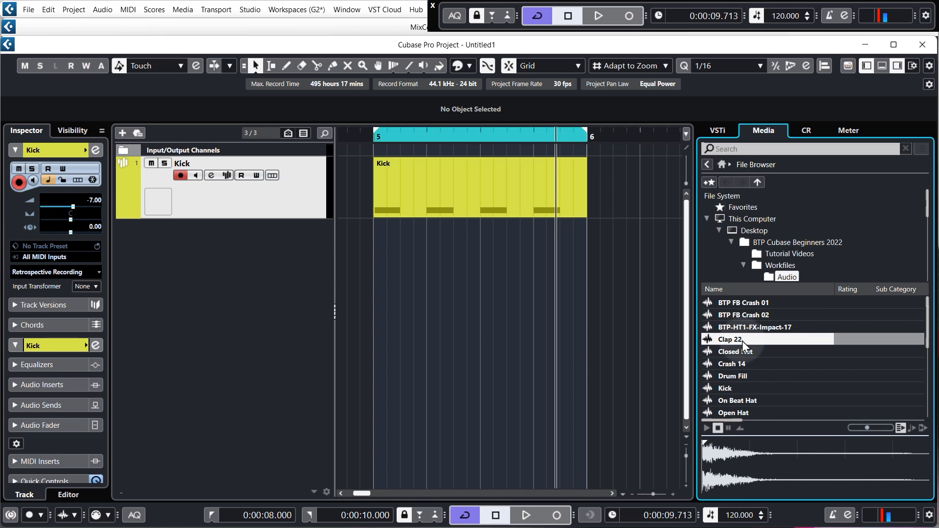
pyautogui.rightClick(731, 339)
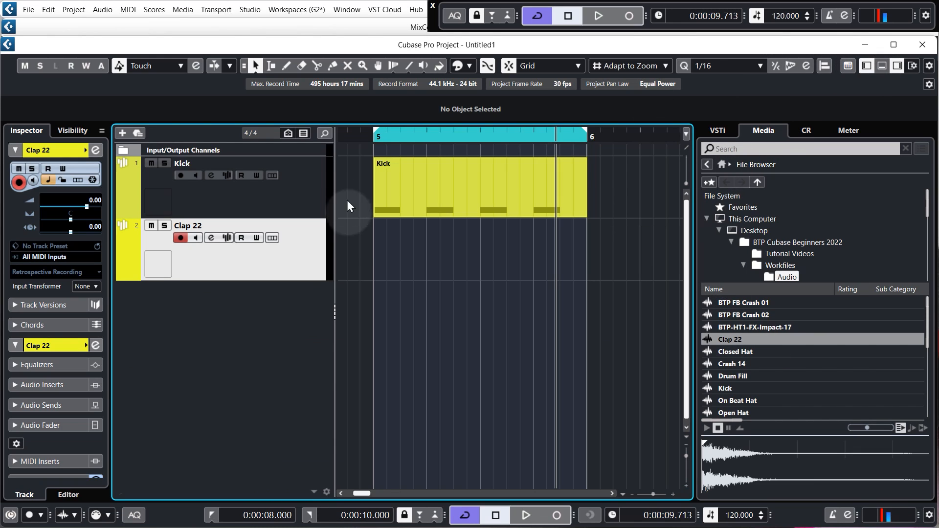
pyautogui.moveTo(384, 257)
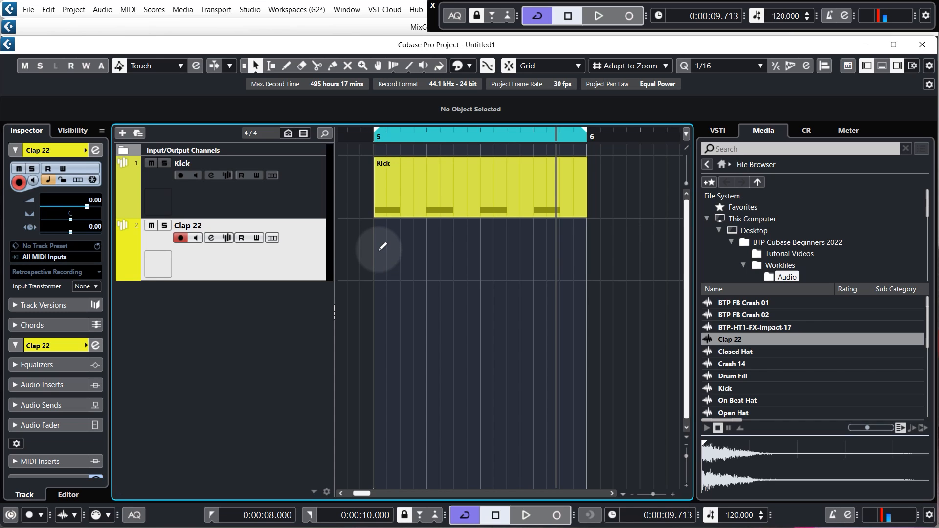
pyautogui.moveTo(375, 248); pyautogui.dragTo(545, 249)
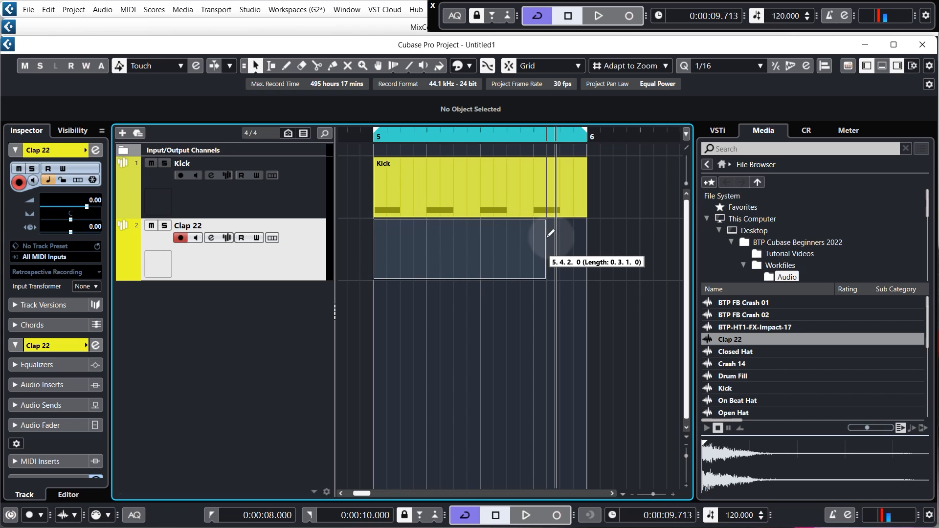
pyautogui.click(459, 249)
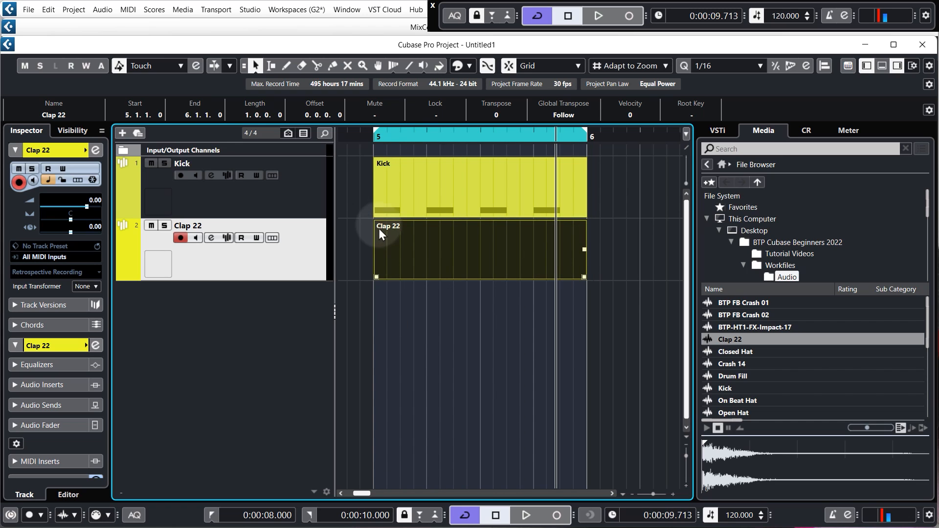
pyautogui.moveTo(374, 252); pyautogui.dragTo(386, 251)
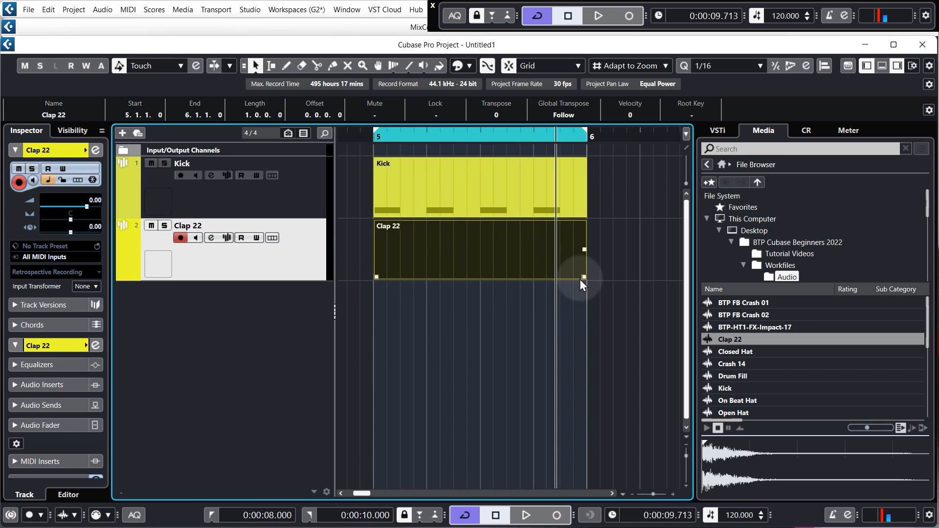
pyautogui.moveTo(494, 271)
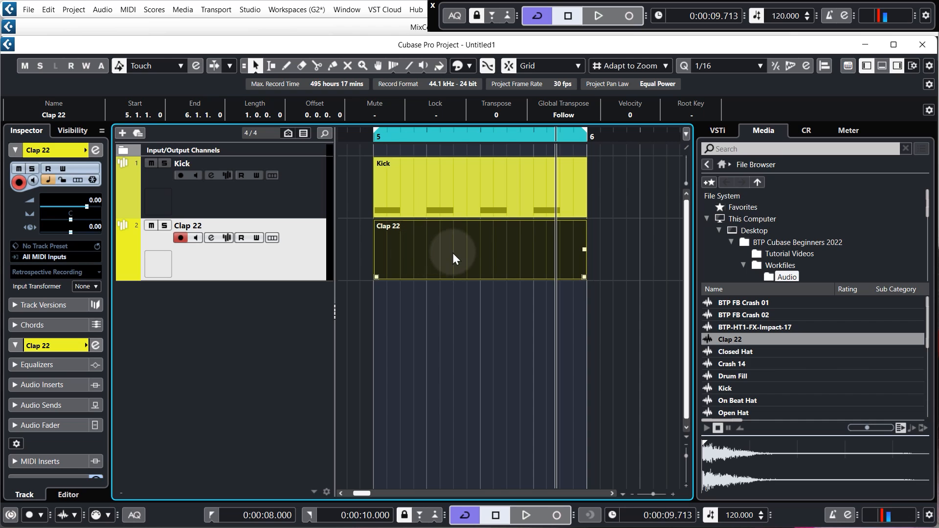
pyautogui.doubleClick(479, 250)
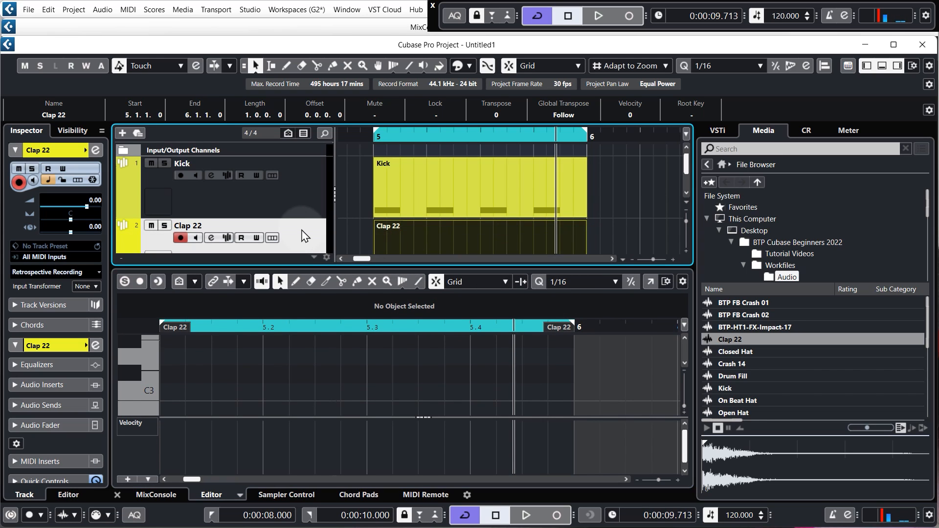
# Step: Lower the Clap 22 track volume to -7.32 dB and add a clap note on beat two
pyautogui.scroll(-3)
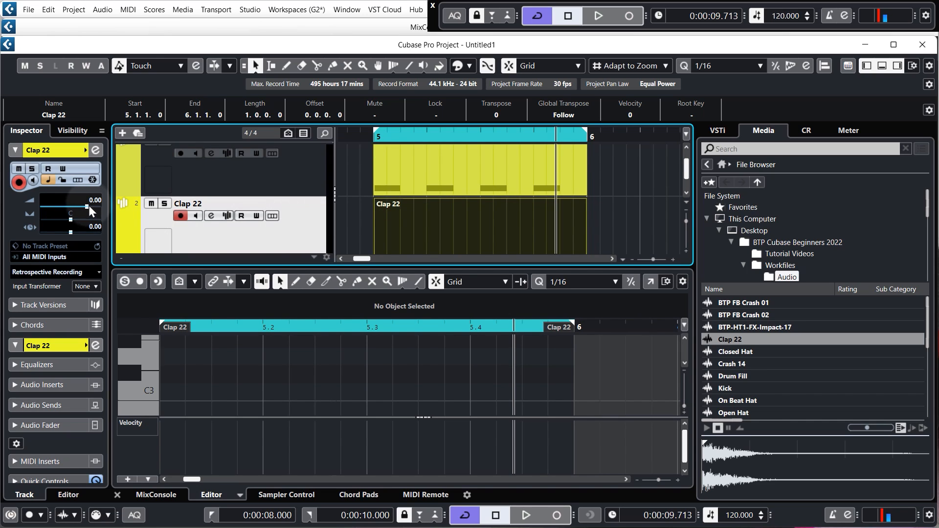
pyautogui.moveTo(87, 206); pyautogui.dragTo(88, 208)
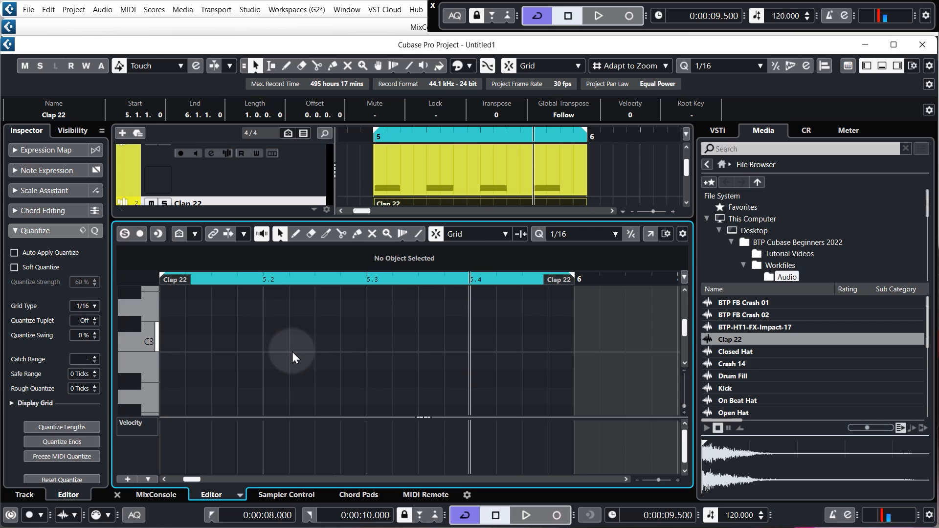
pyautogui.moveTo(270, 352)
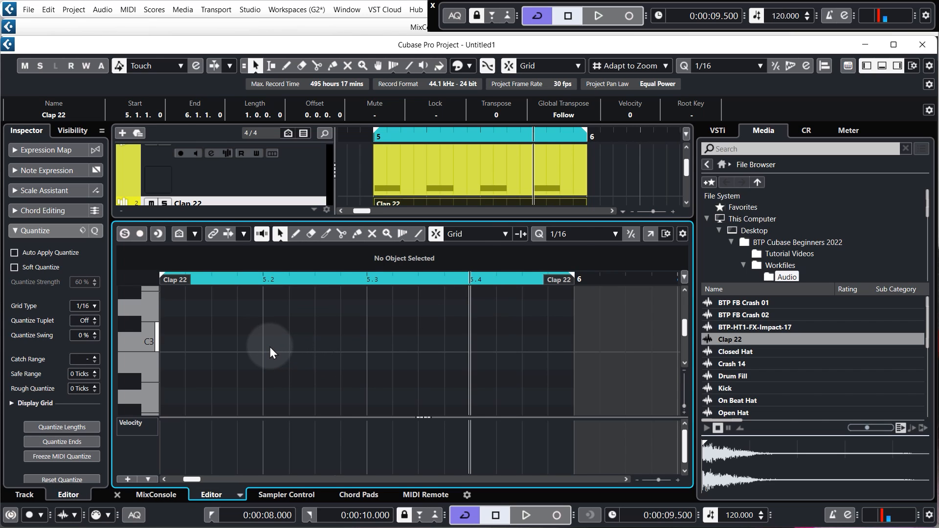
pyautogui.click(282, 343)
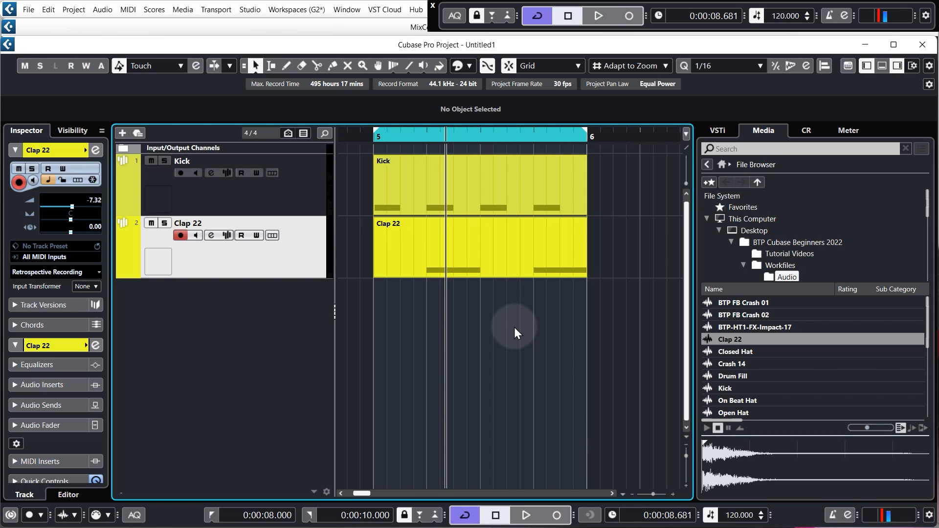
pyautogui.moveTo(532, 319)
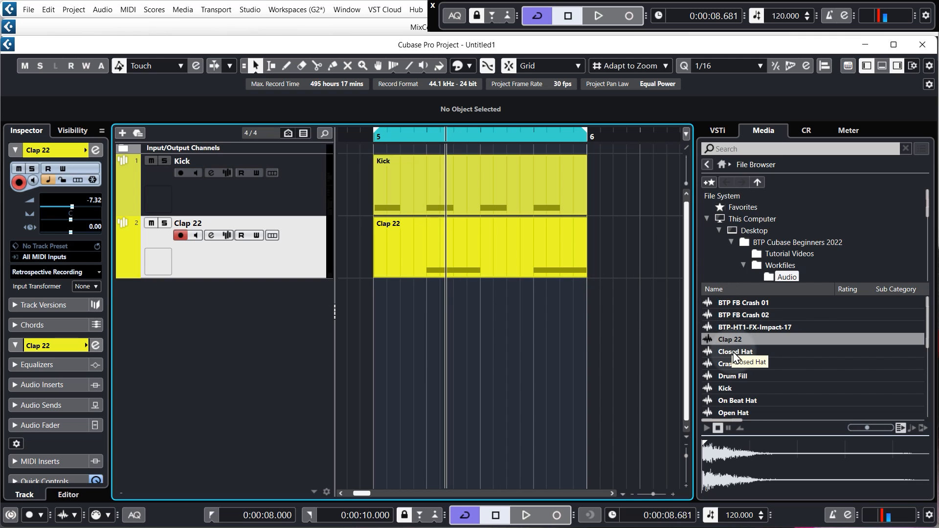
# Step: Create a sampler track from the Closed Hat sample in MediaBay
pyautogui.click(735, 352)
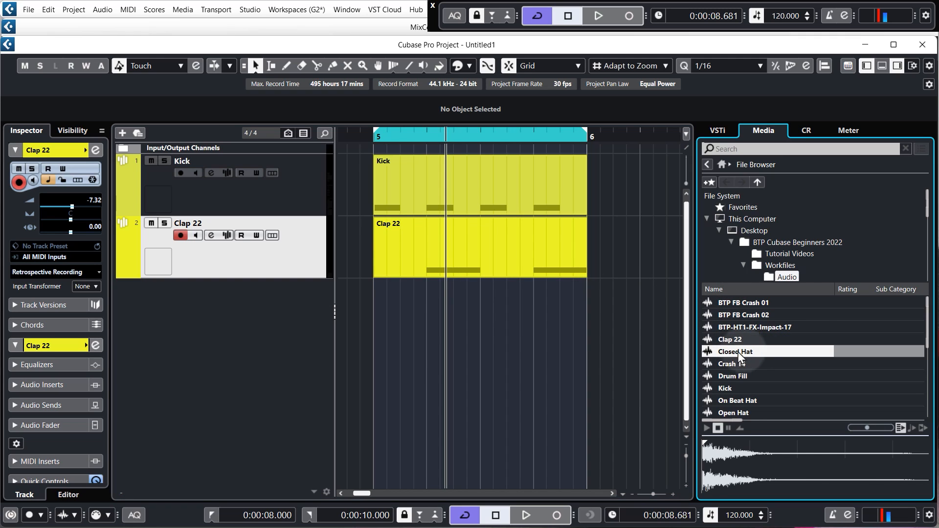
pyautogui.rightClick(734, 352)
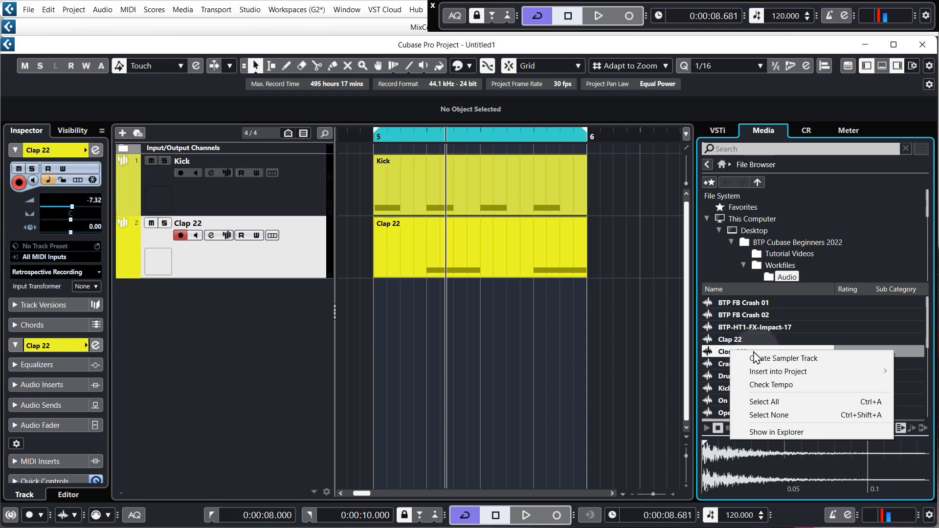
pyautogui.click(783, 358)
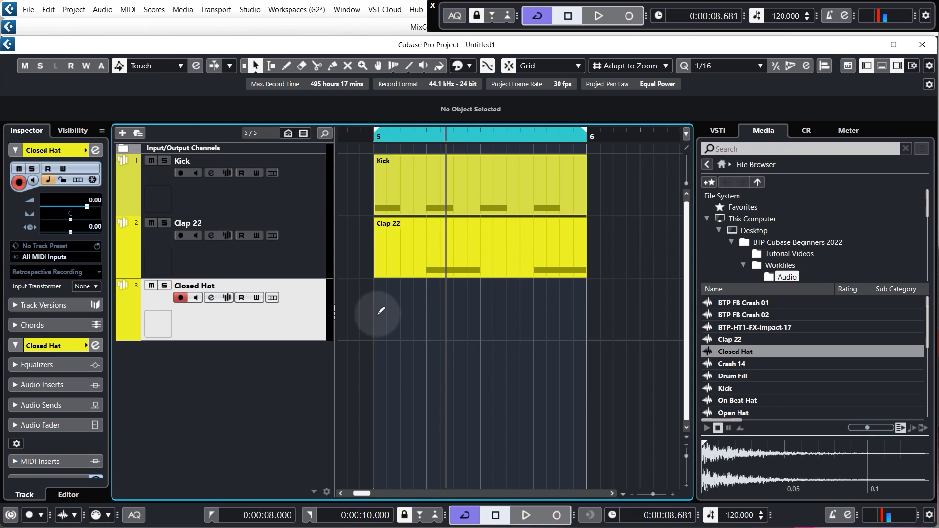
# Step: Draw a one-bar Closed Hat part in bar 5 and lower its volume to -4.27 dB
pyautogui.moveTo(374, 308); pyautogui.dragTo(572, 308)
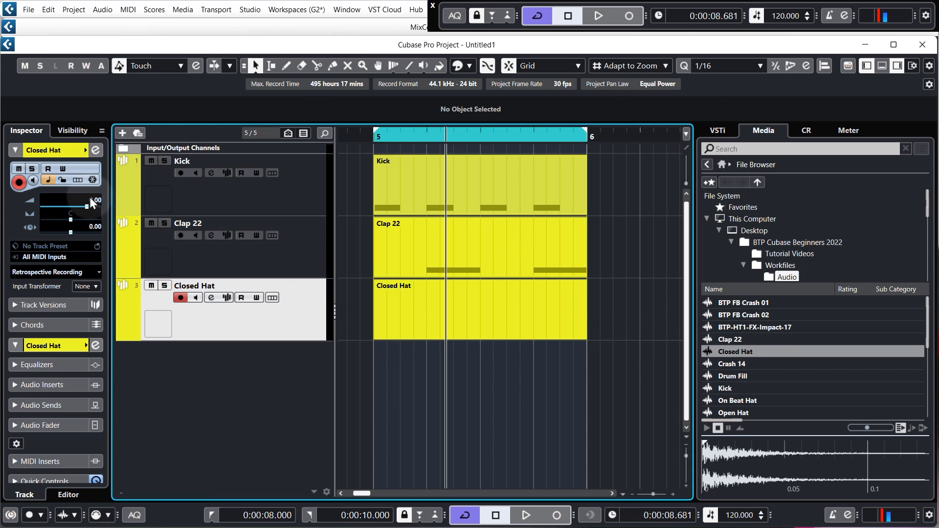
pyautogui.moveTo(84, 205); pyautogui.dragTo(70, 205)
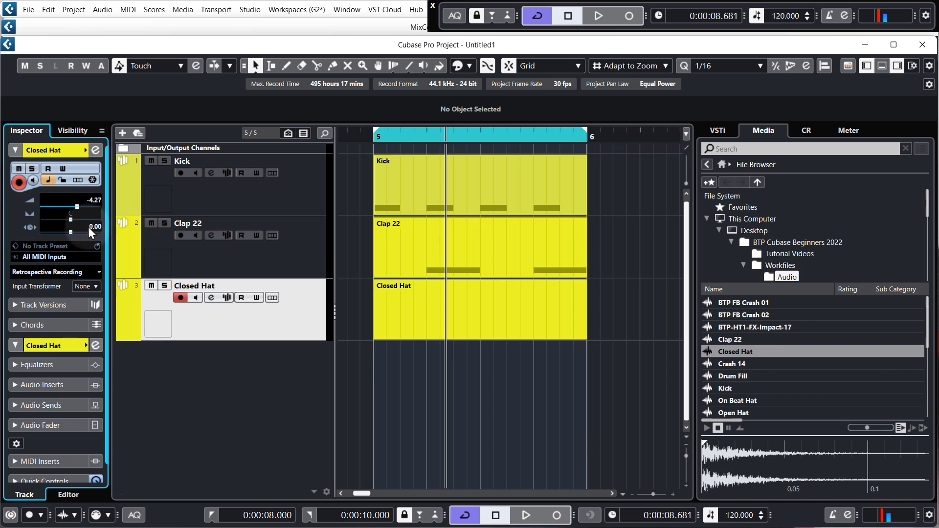
pyautogui.moveTo(70, 207); pyautogui.dragTo(70, 221)
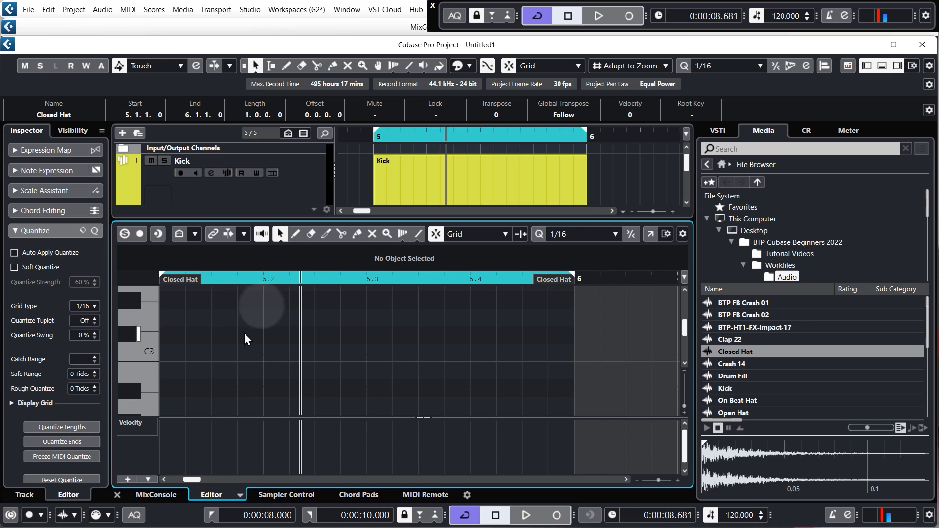
pyautogui.moveTo(269, 304)
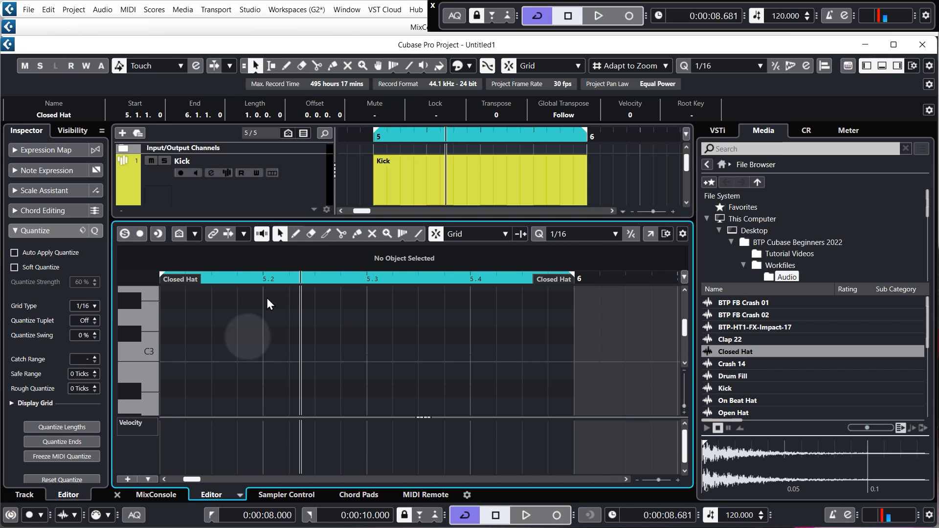
pyautogui.moveTo(226, 374)
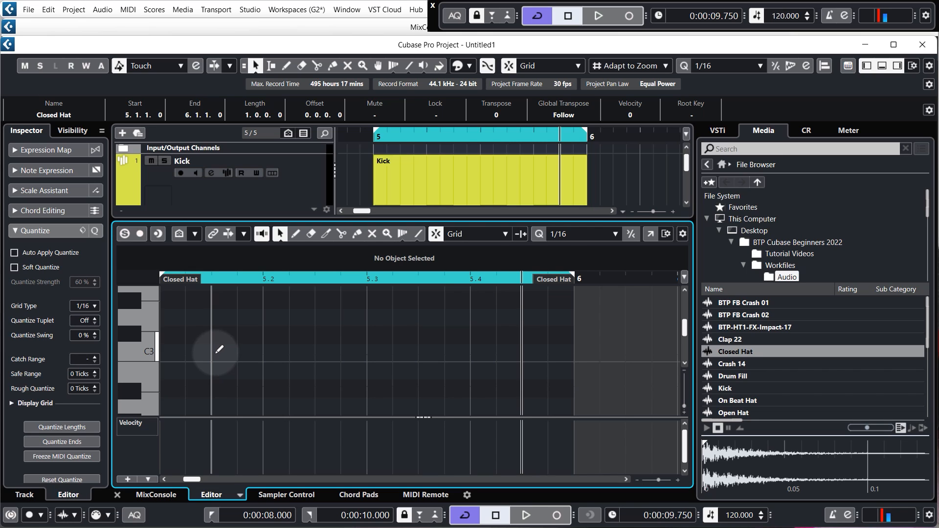
# Step: Add off-beat hat notes, hide the sample browser, and return playback to bar 5
pyautogui.click(234, 353)
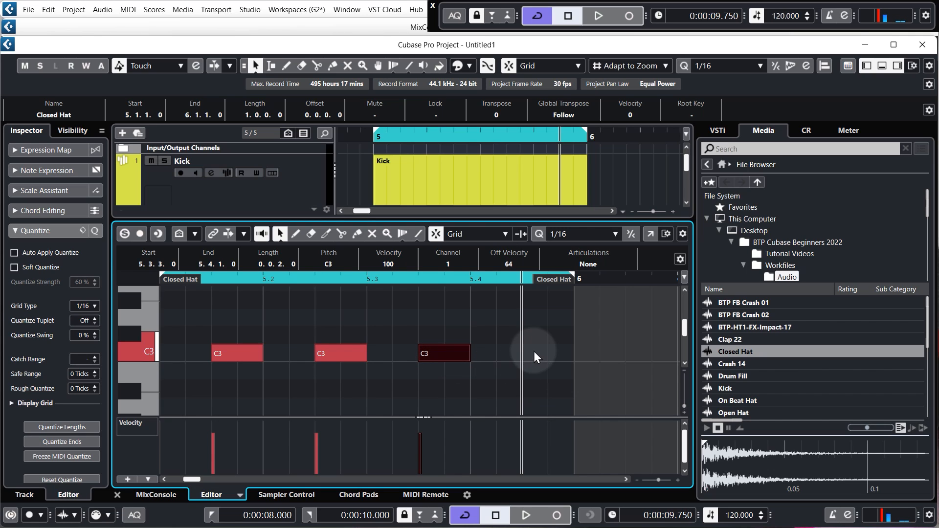
pyautogui.click(545, 353)
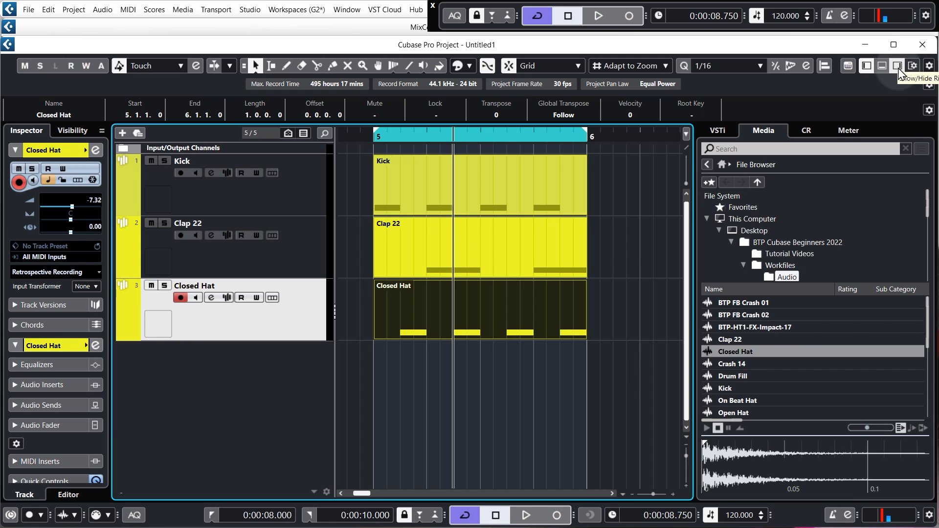
pyautogui.click(896, 66)
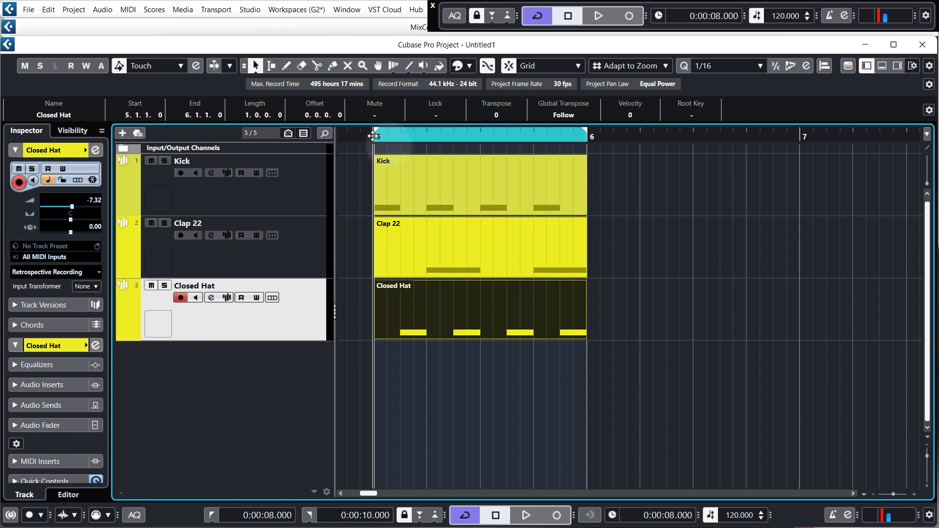
pyautogui.click(596, 16)
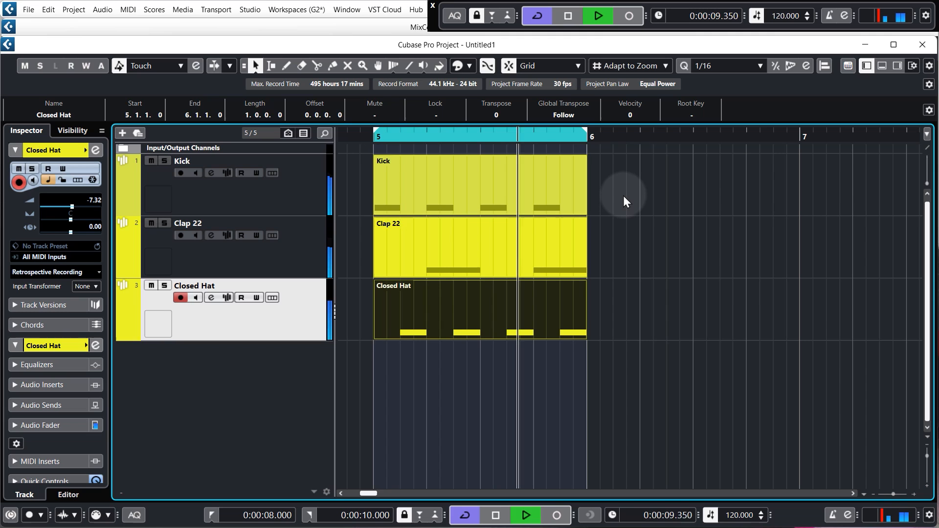